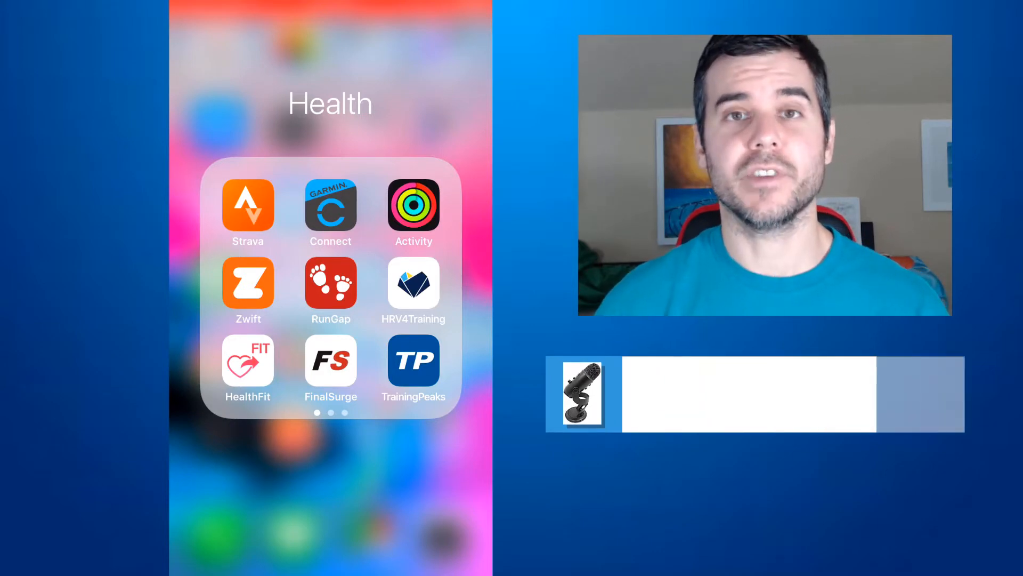
Launch HRV4Training from the Health folder to view today's 7.9 score.
click(413, 287)
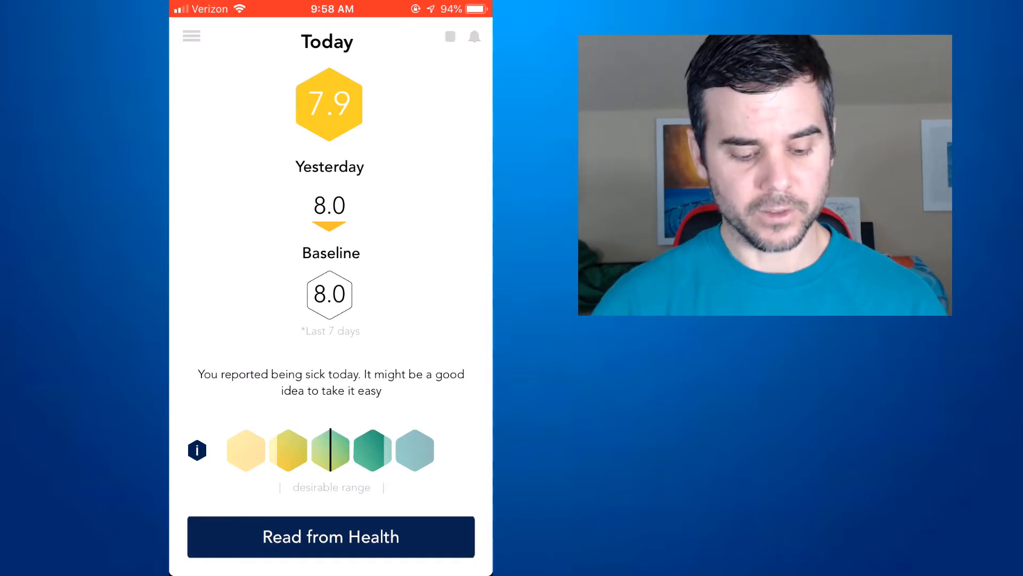
Start a new measurement and scroll through today's sleep, training, overview and lifestyle tags.
click(330, 536)
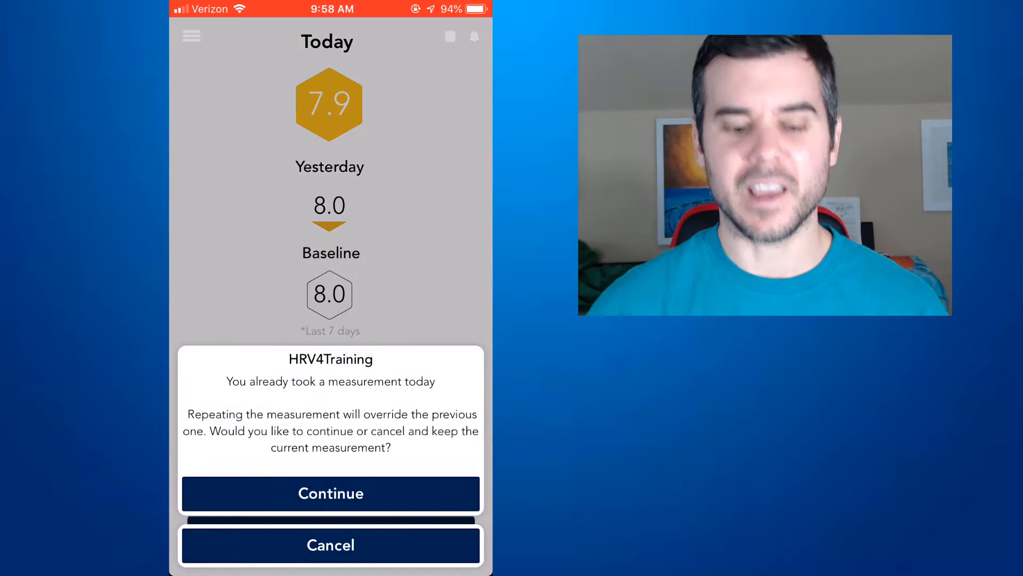
click(330, 492)
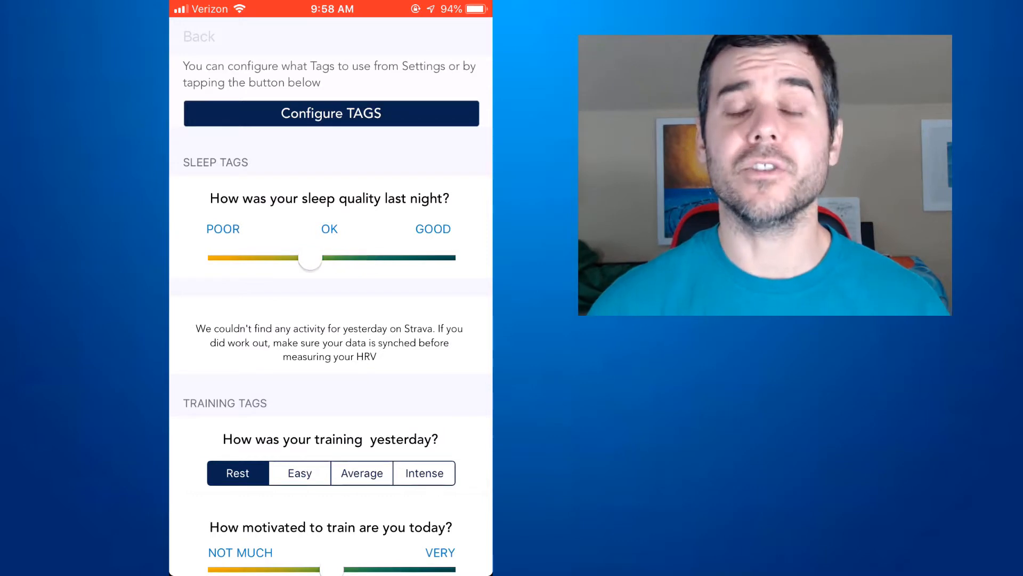
scroll(down, 3)
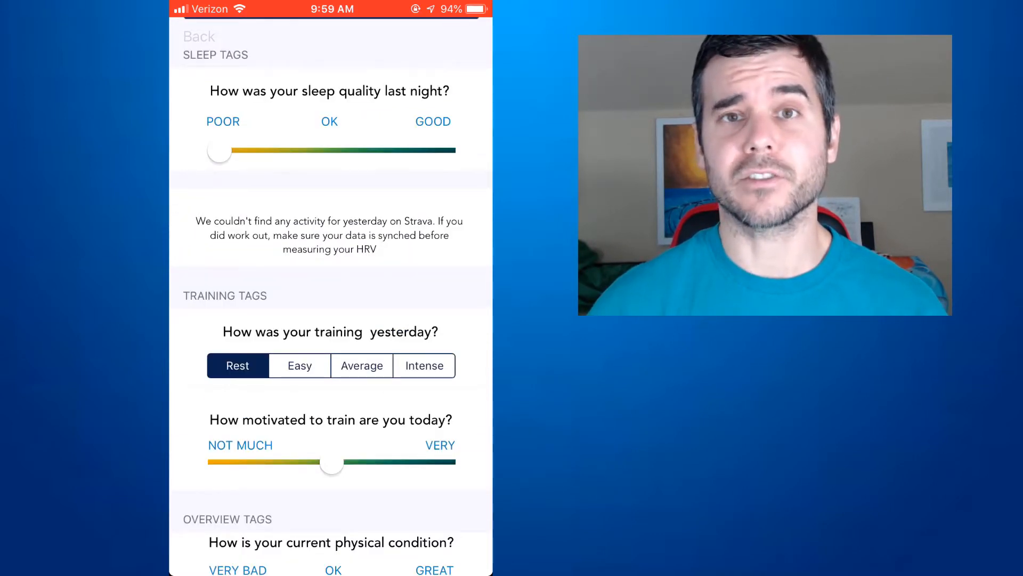
scroll(down, 3)
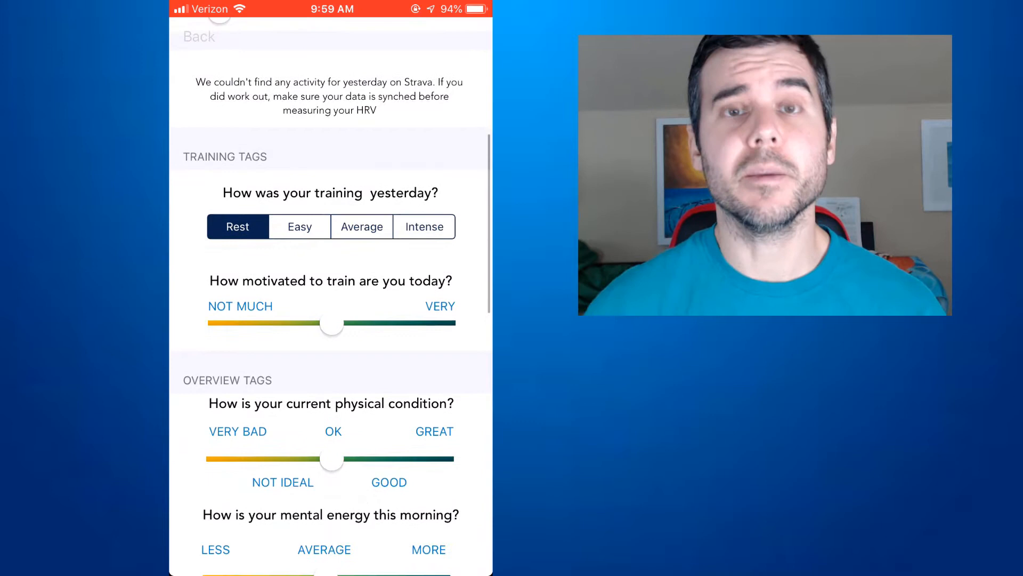
scroll(up, 3)
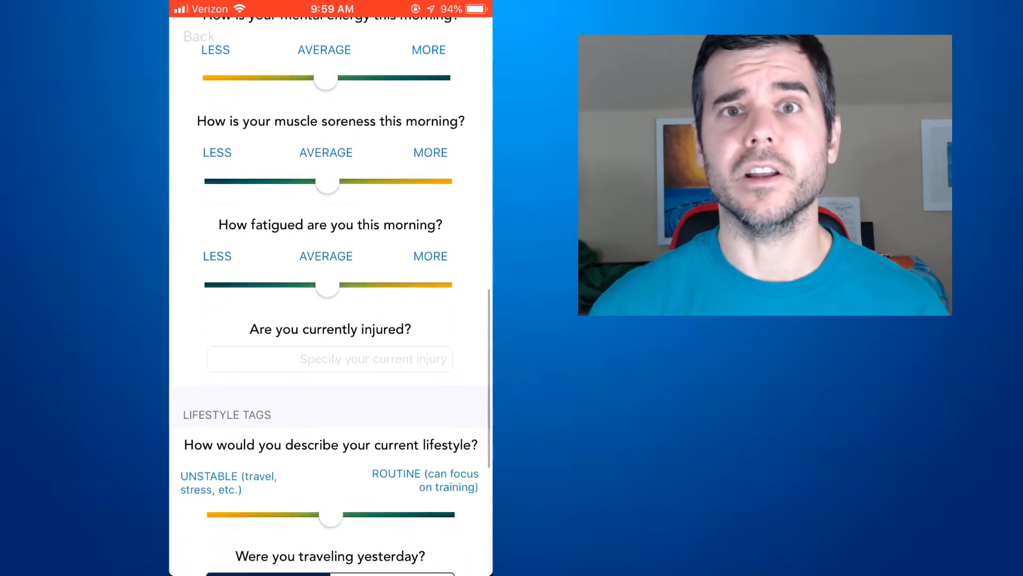
scroll(down, 3)
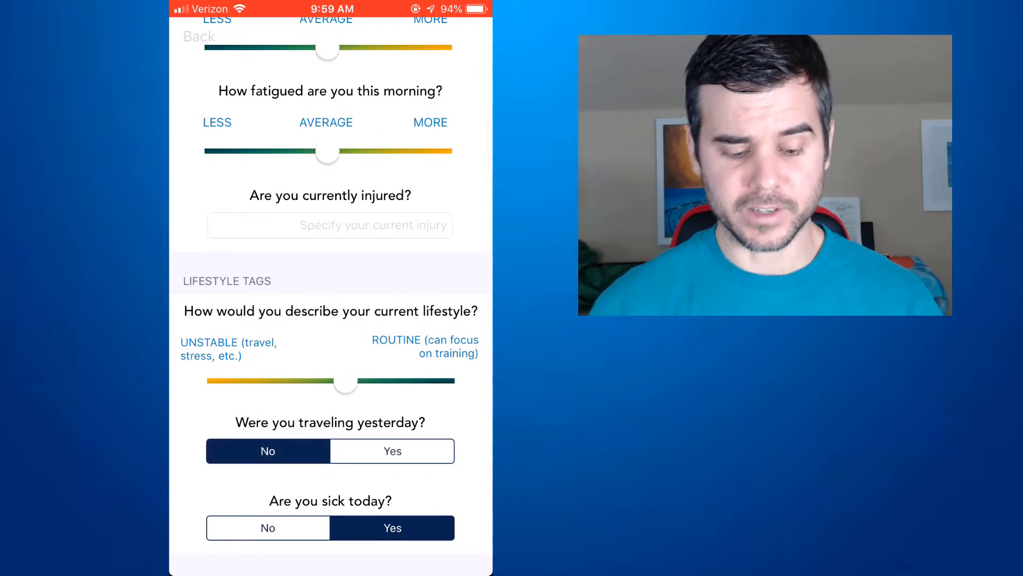
Nudge the lifestyle rating toward unstable, set 'Are you sick today?' to Yes, and save.
click(267, 527)
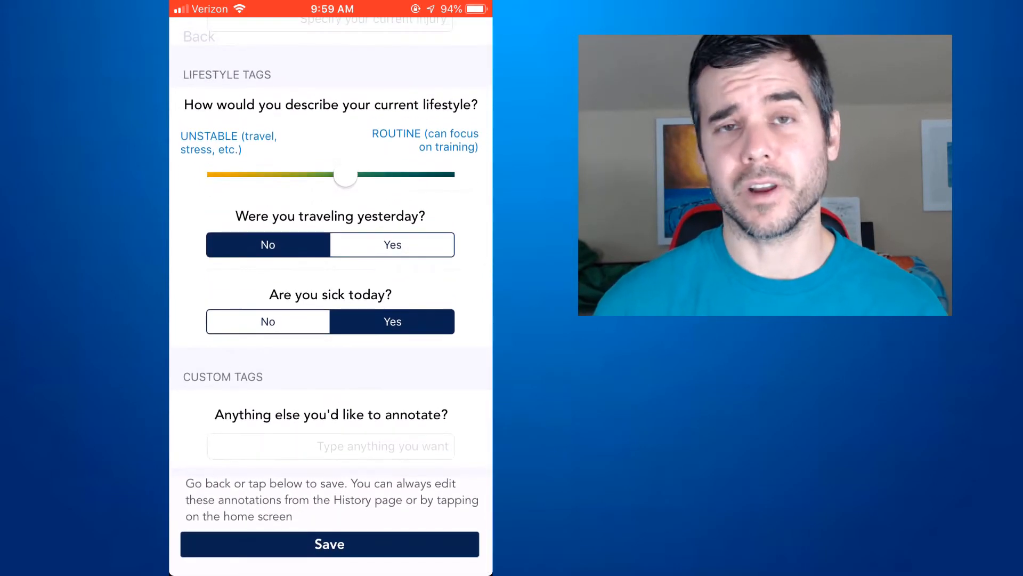
drag(345, 176, 333, 175)
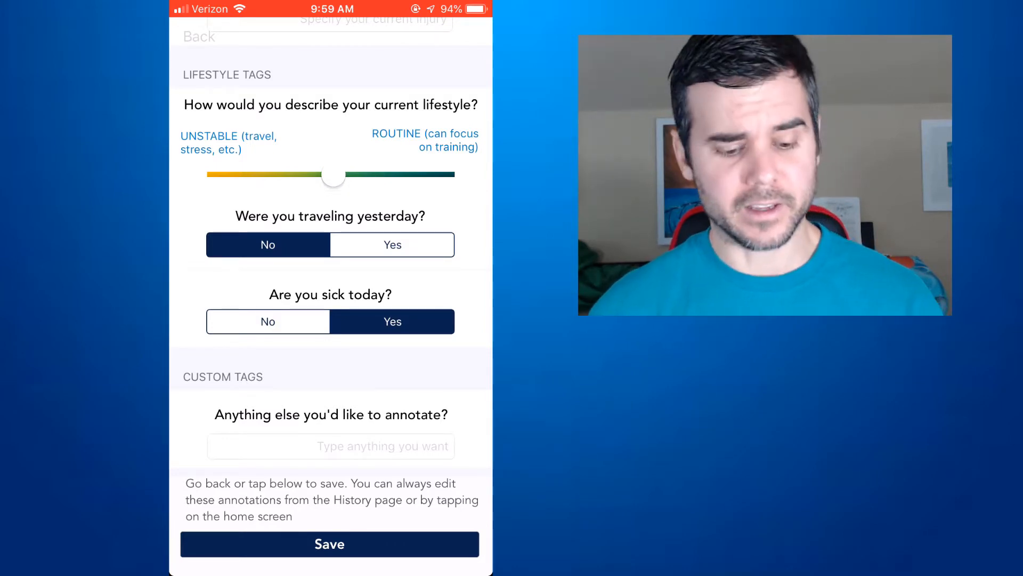
click(392, 245)
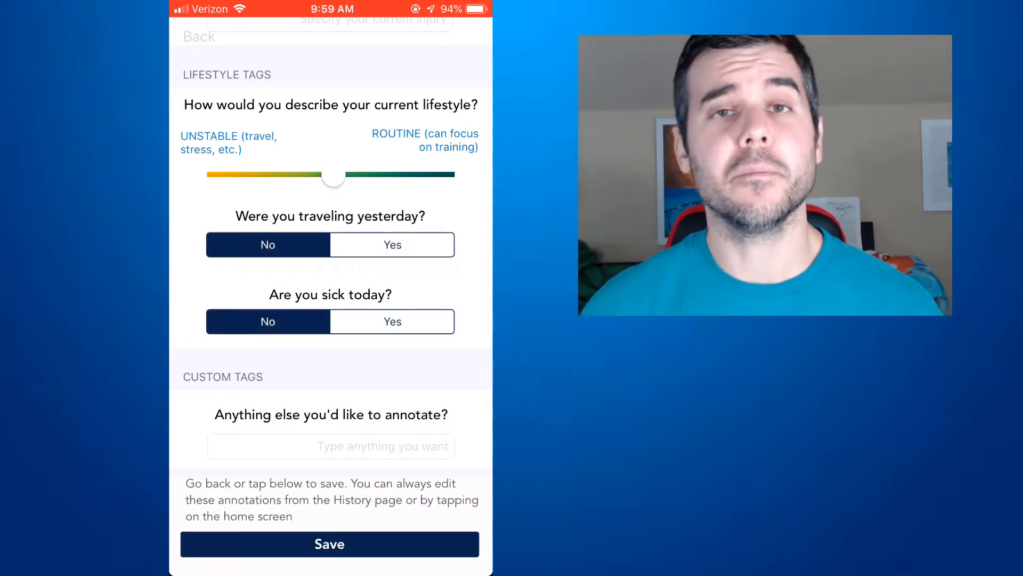
click(392, 321)
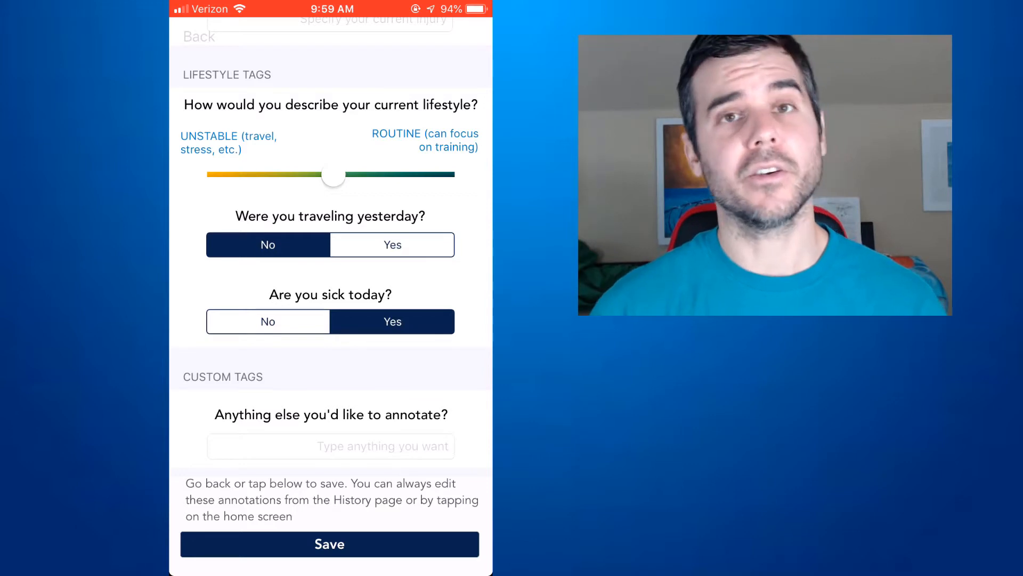
scroll(up, 3)
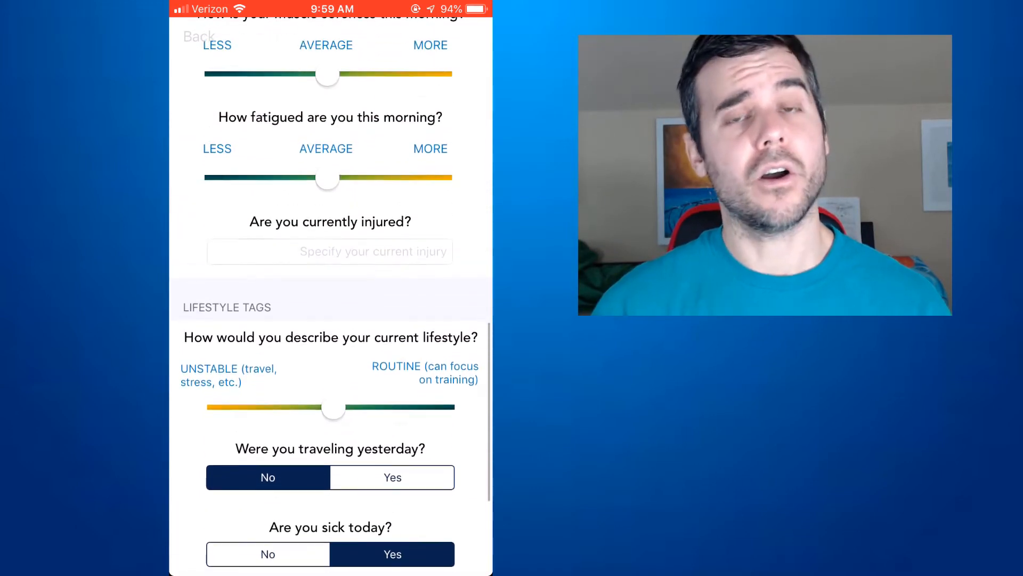
scroll(up, 3)
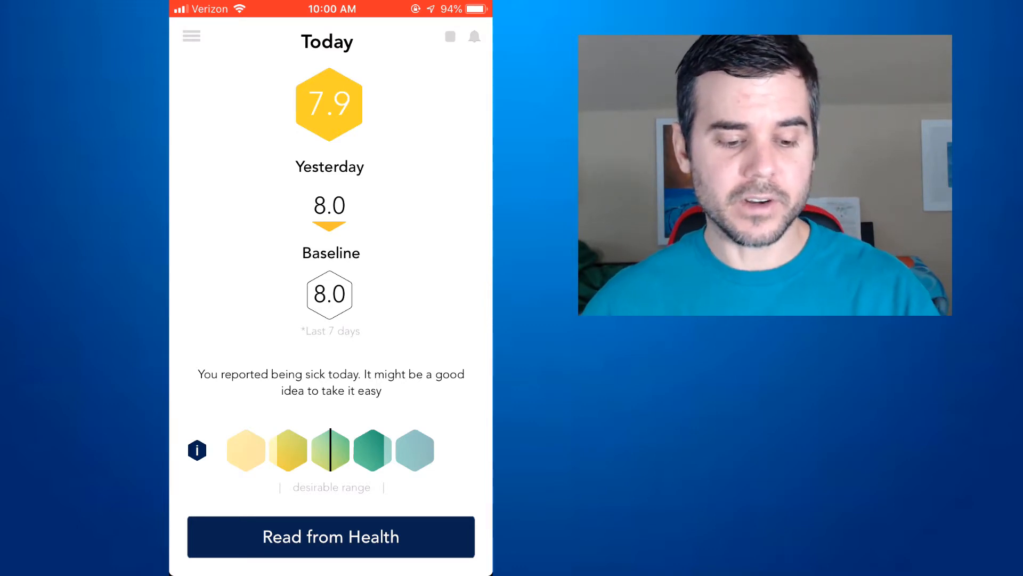
Review weekly History, toggling heart rate/recovery points and sleep/soreness ratings.
click(192, 36)
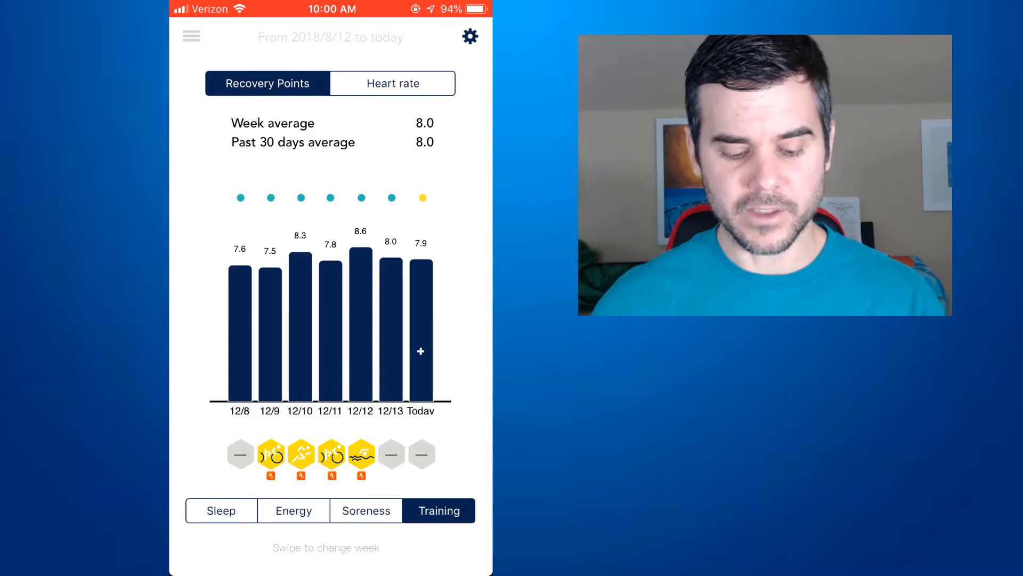
click(390, 84)
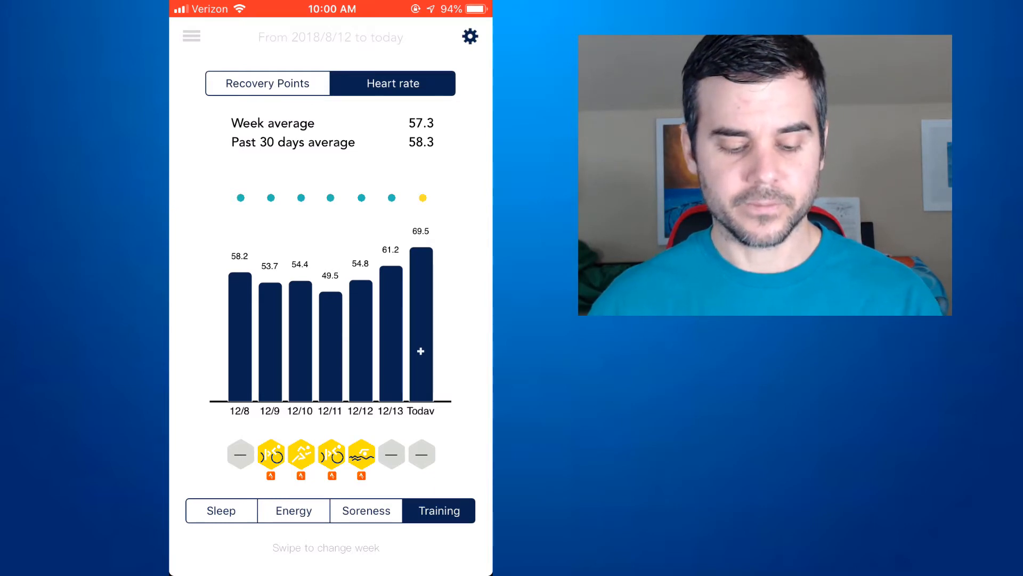
click(267, 83)
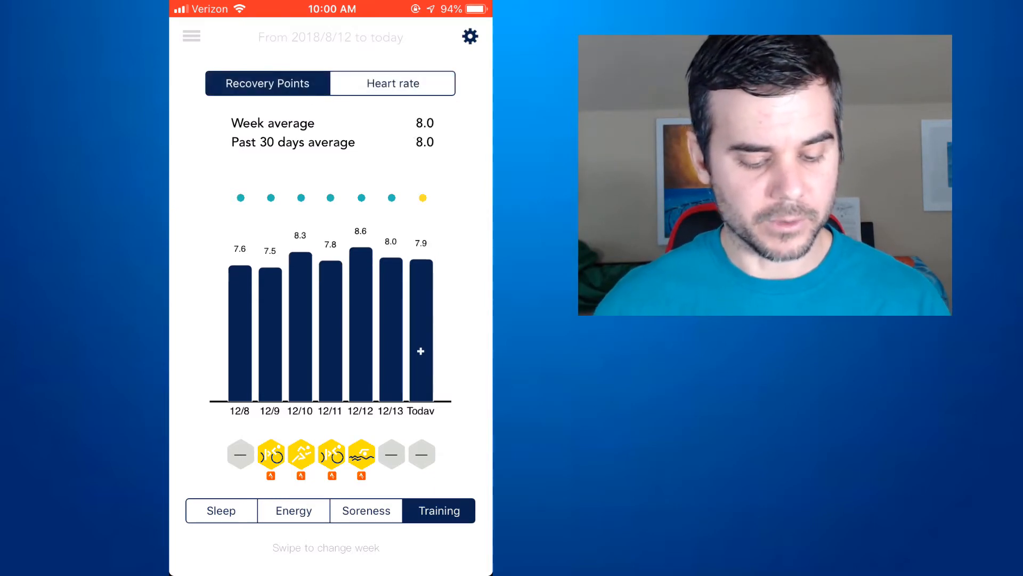
click(221, 510)
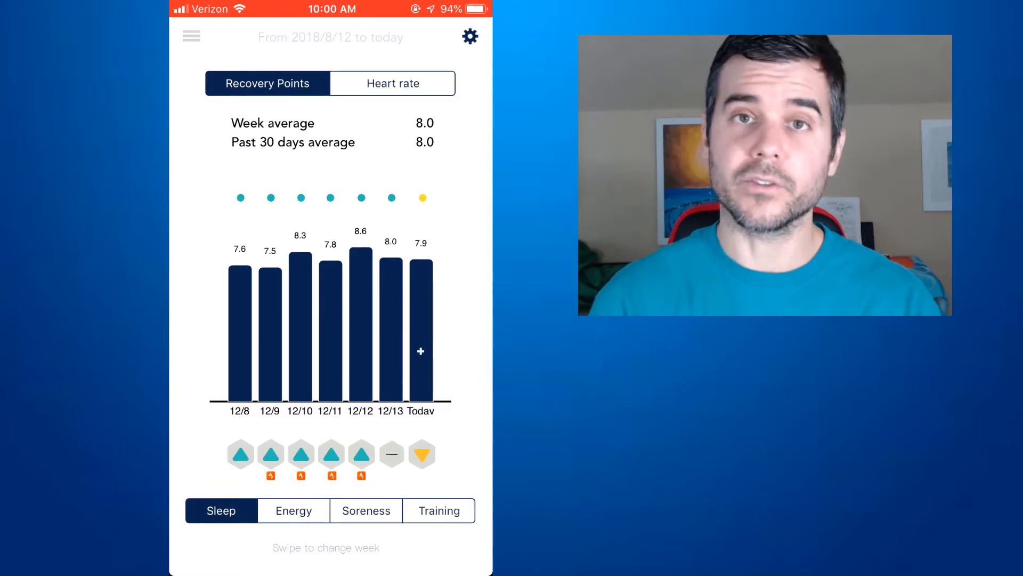
click(366, 510)
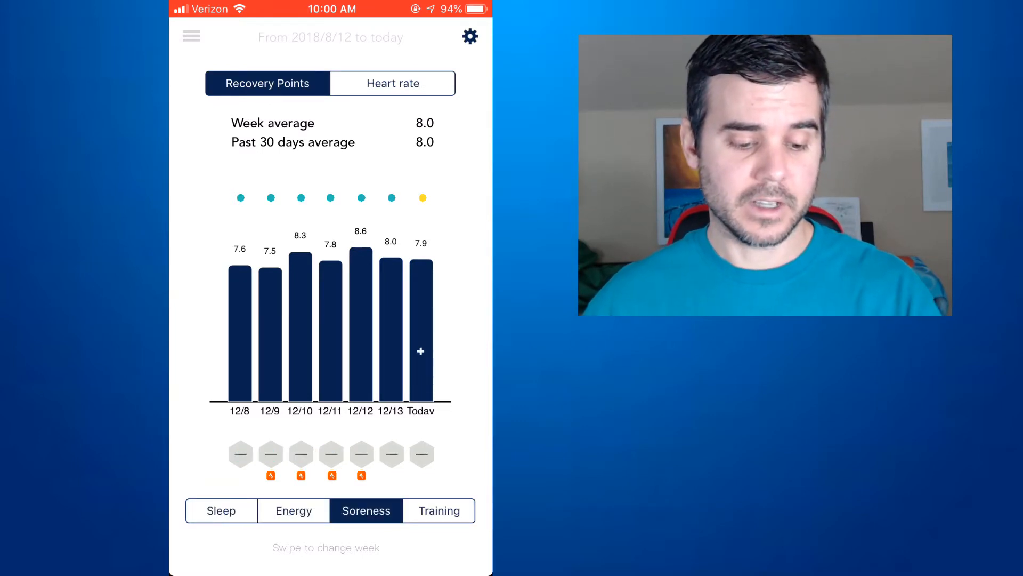
View the long-term heart rate baseline trend and reopen the section list.
click(439, 511)
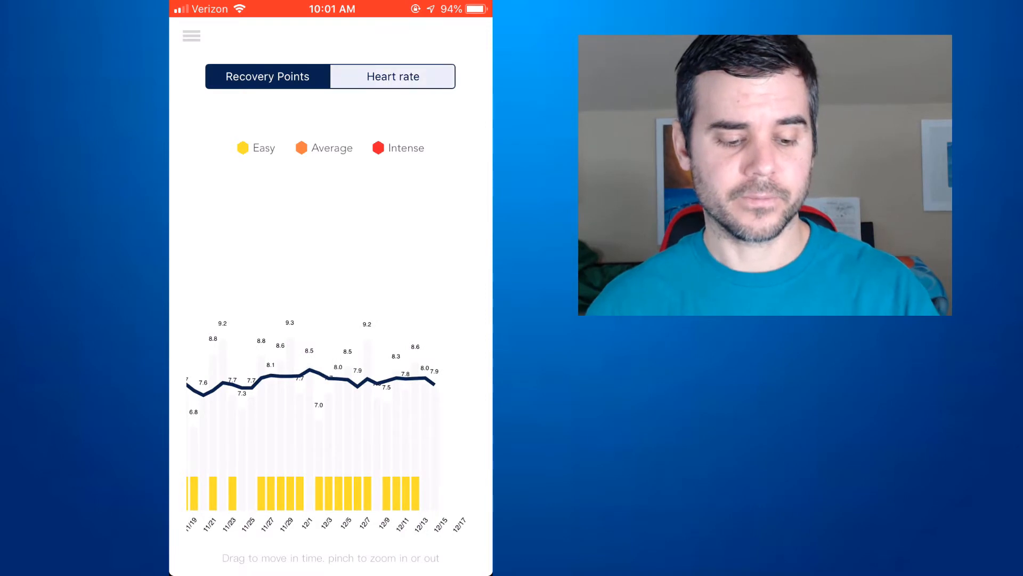
click(392, 76)
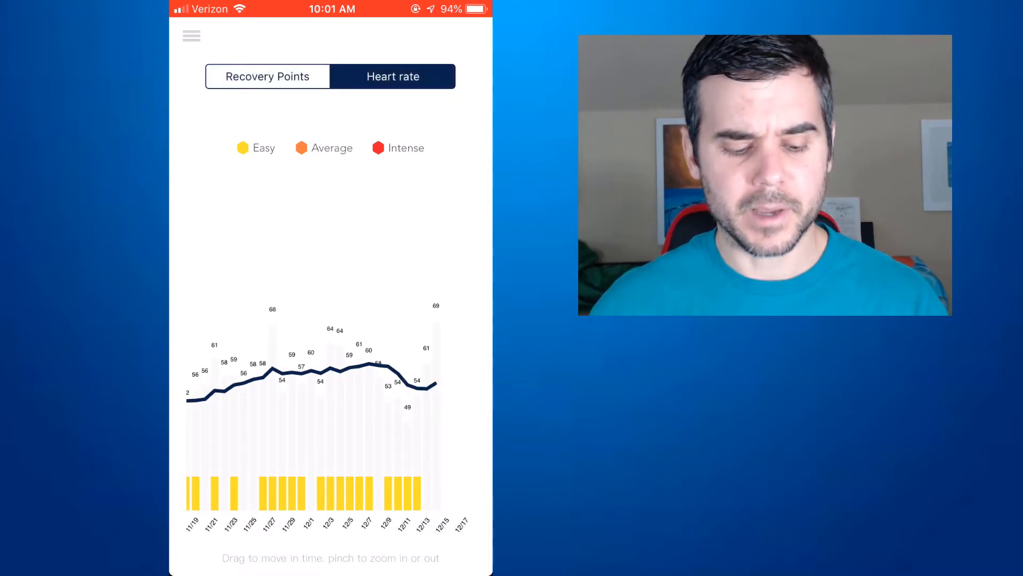
click(191, 35)
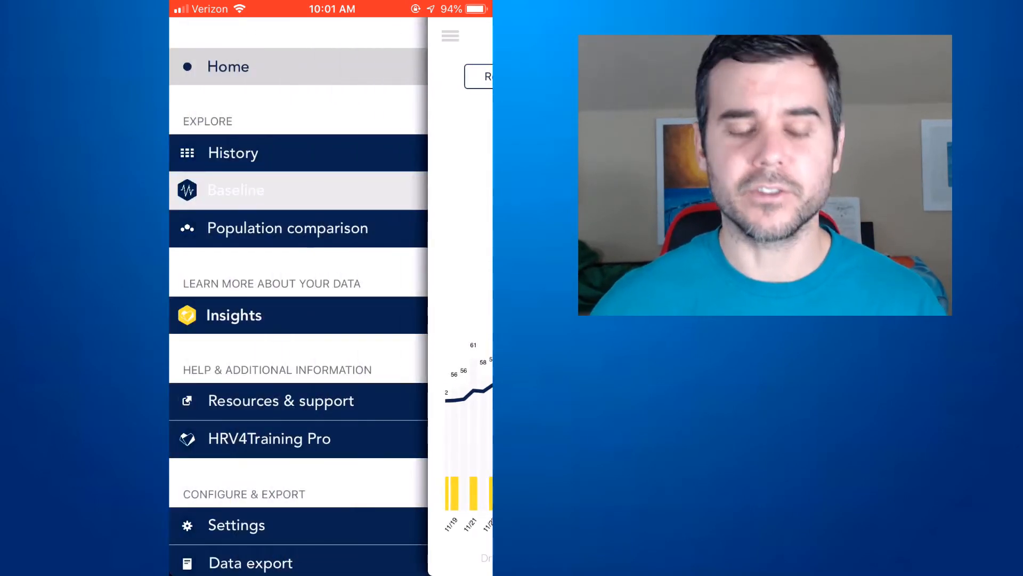
Compare the 58 bpm monthly heart rate against the population filtered to male users.
click(287, 228)
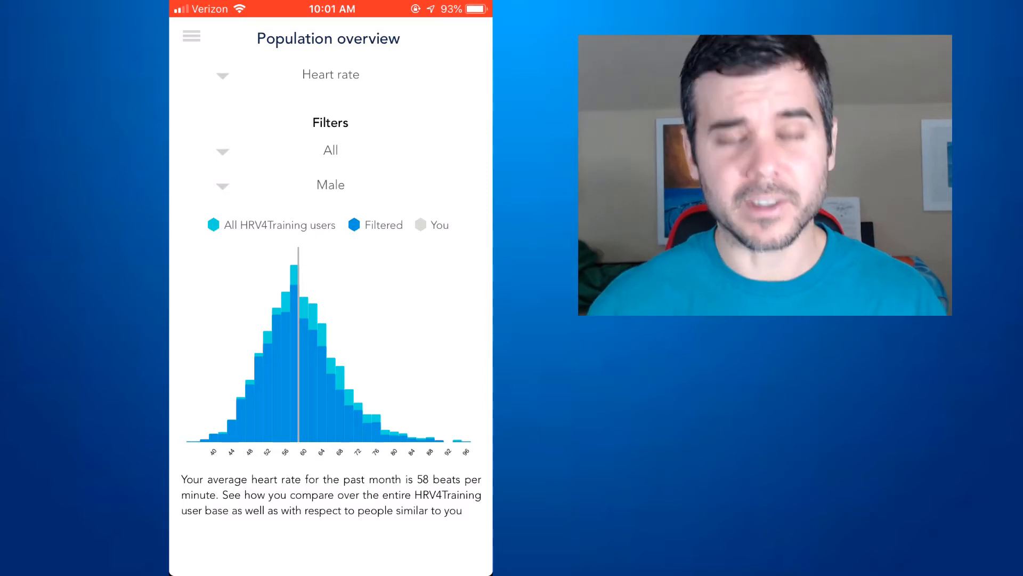
click(330, 185)
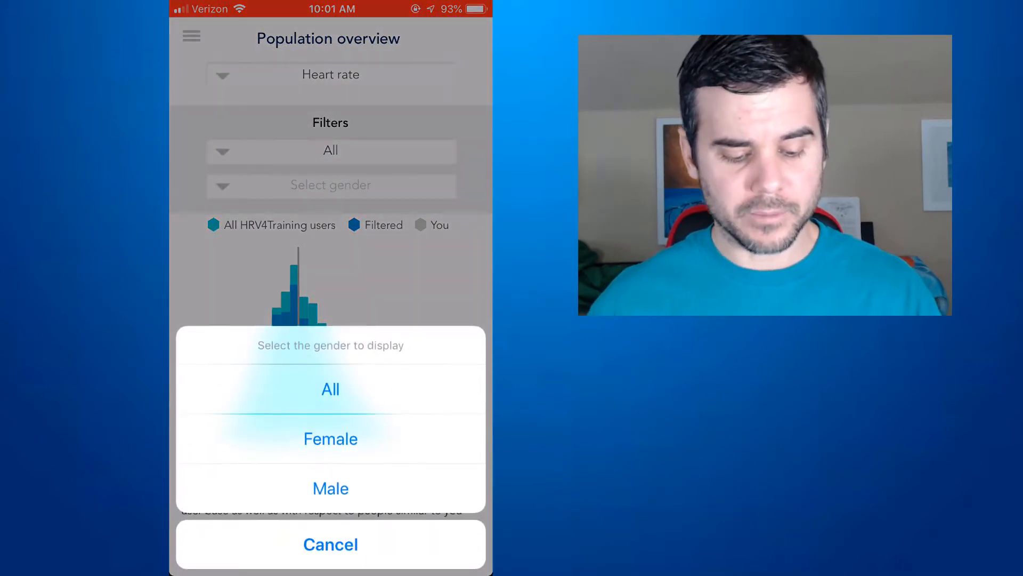
click(331, 488)
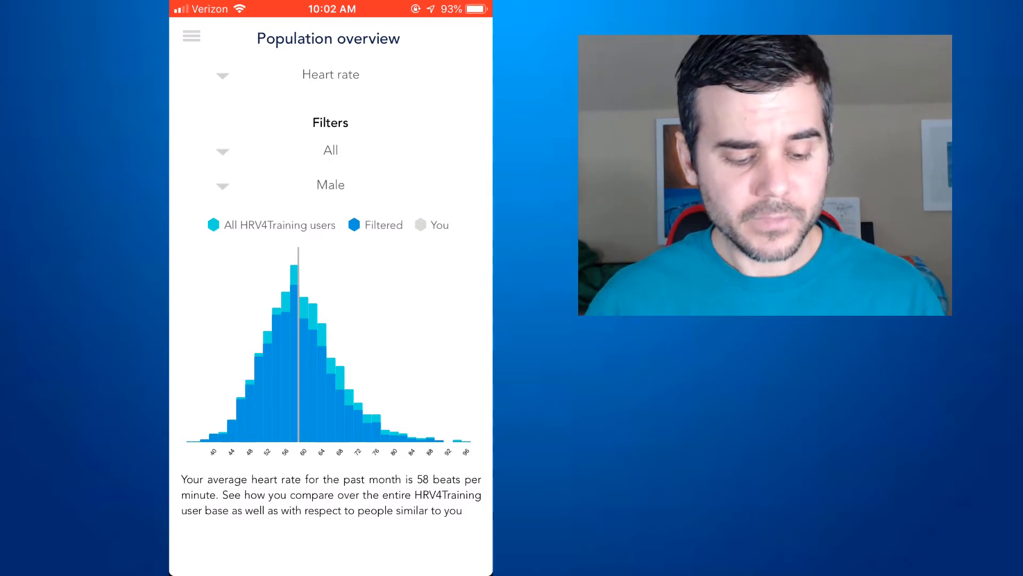
click(191, 36)
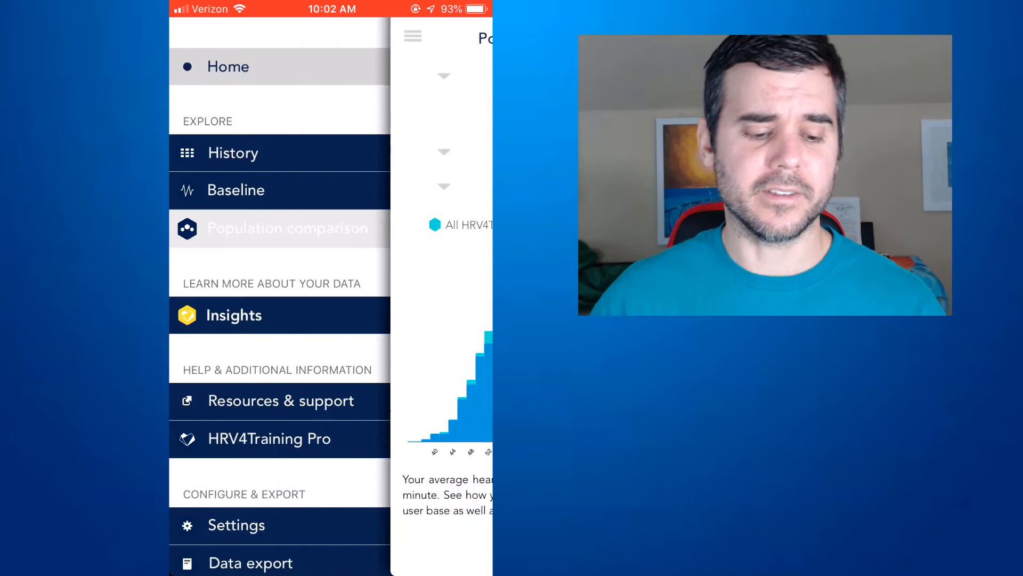
Scroll through the Training Load analysis in Insights.
click(233, 314)
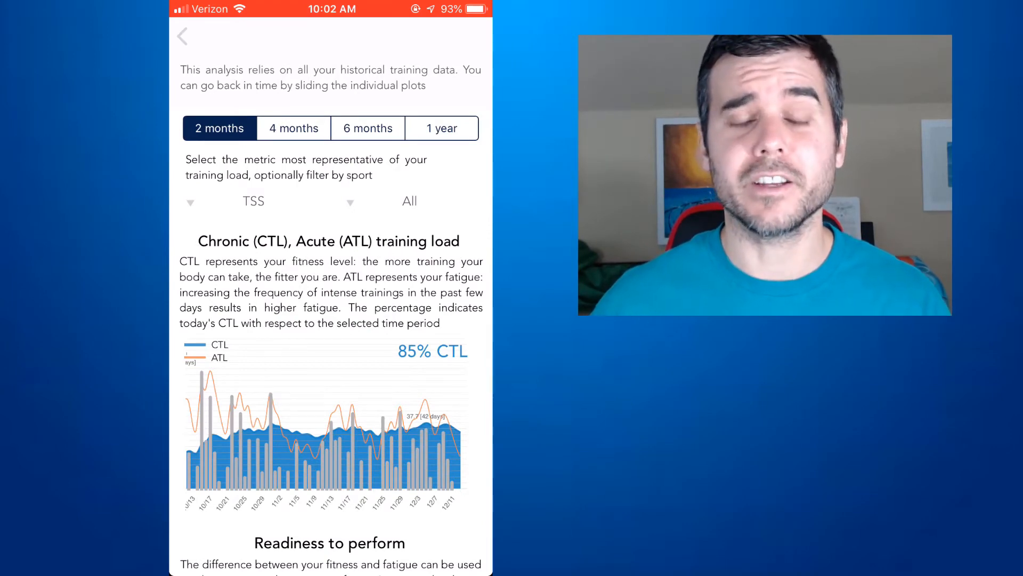
scroll(down, 3)
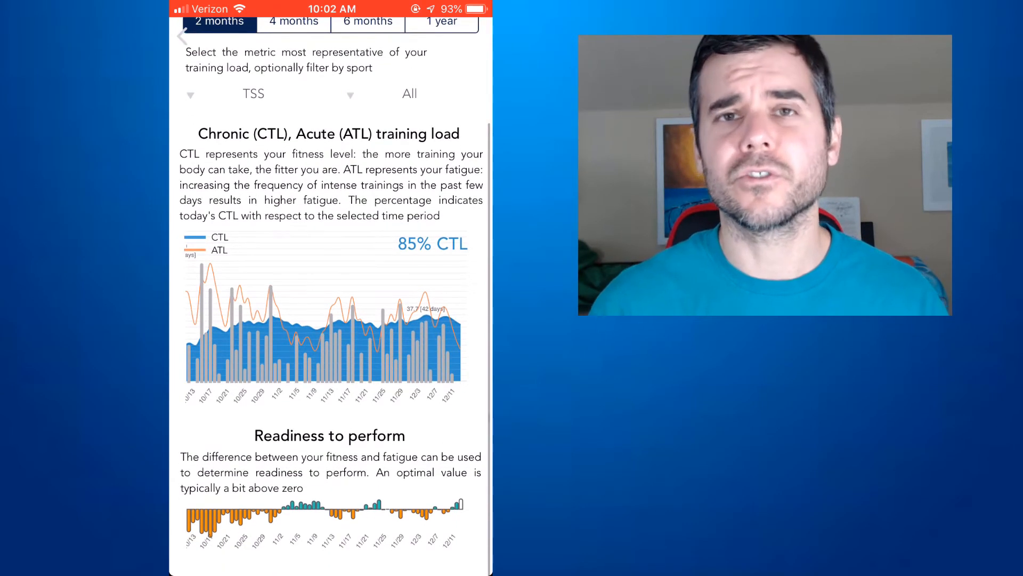
scroll(down, 3)
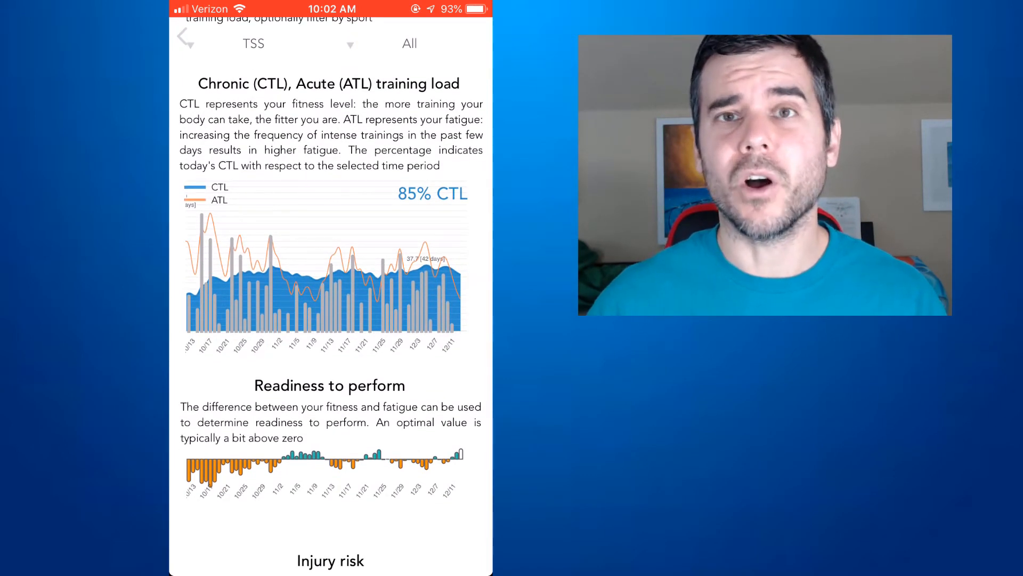
scroll(up, 3)
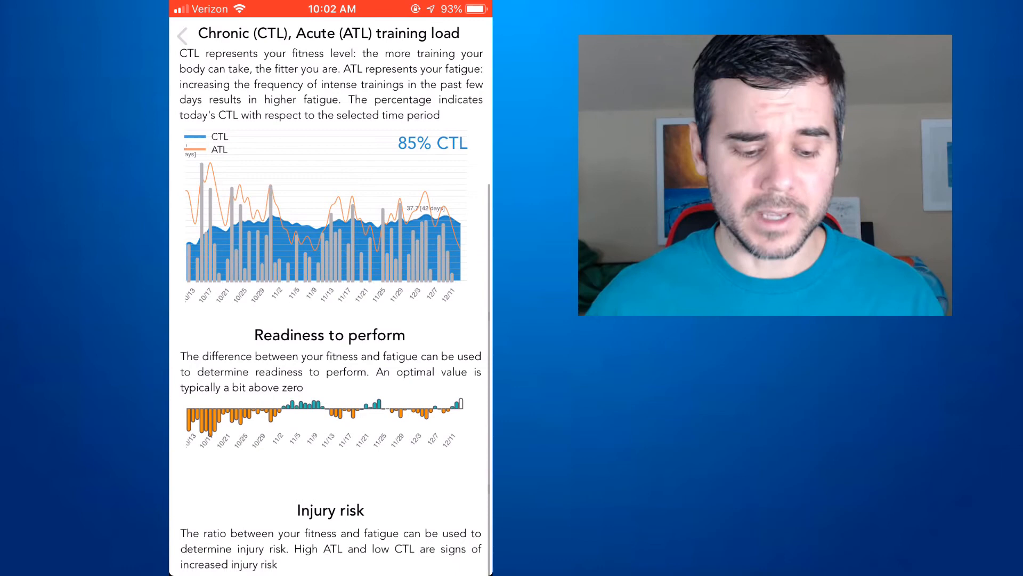
scroll(down, 3)
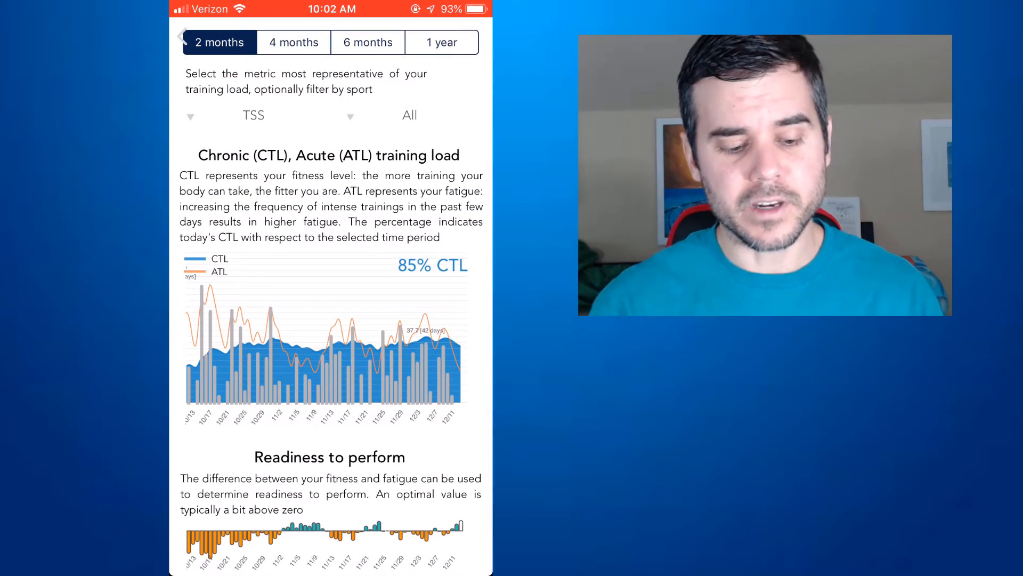
Switch between the Training Load views and scroll through their charts.
click(253, 115)
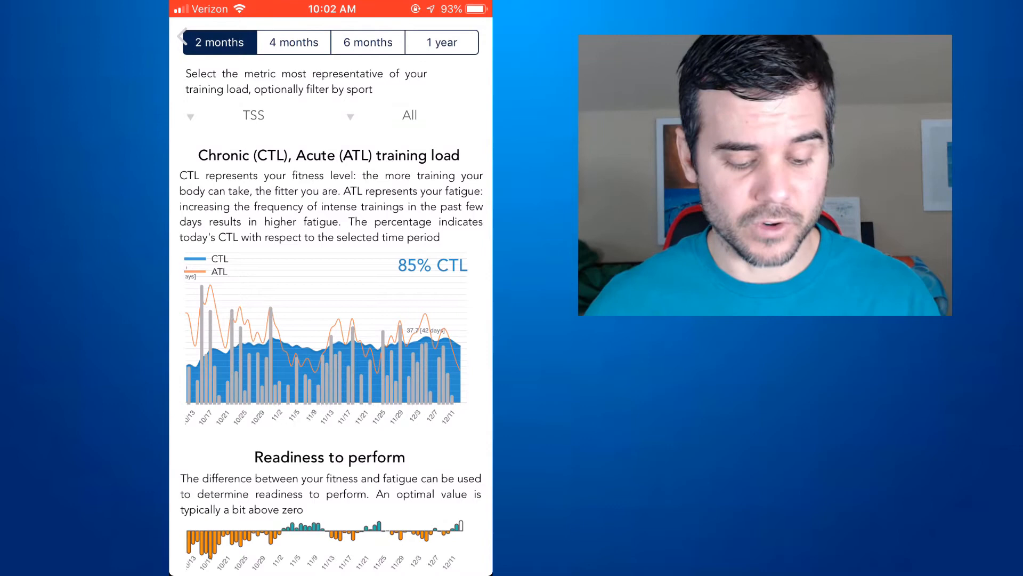
click(409, 116)
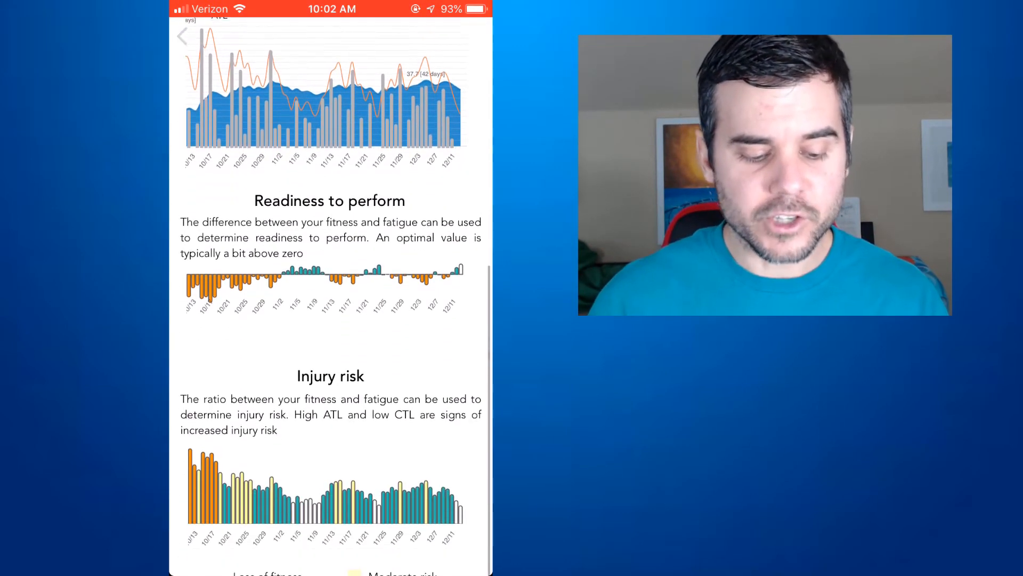
scroll(down, 3)
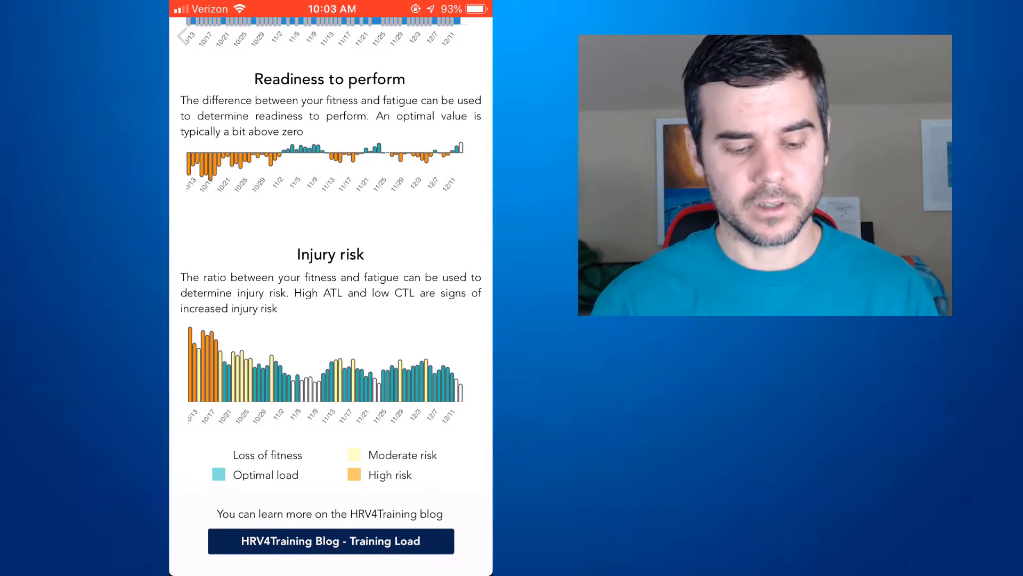
scroll(up, 3)
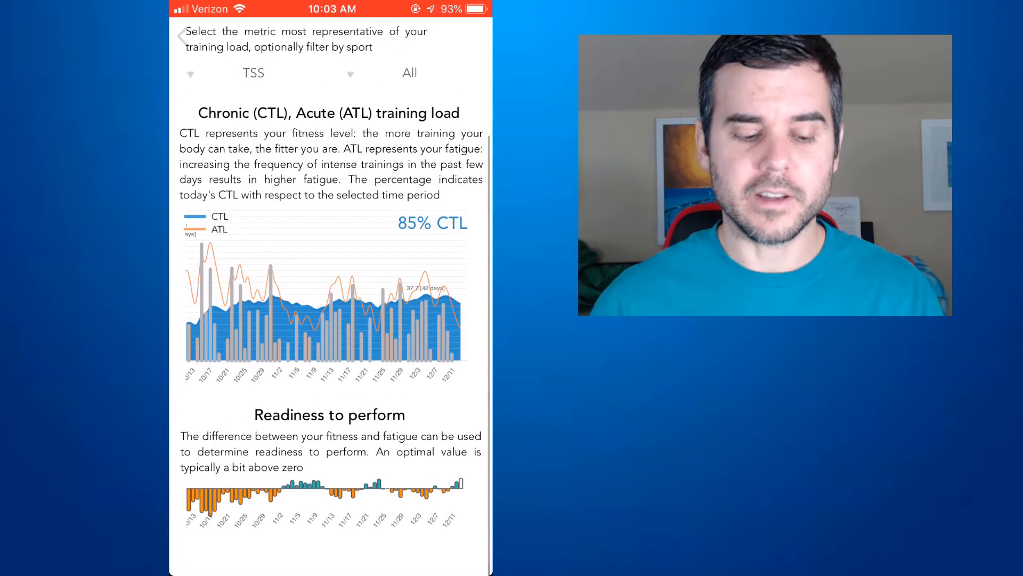
scroll(down, 3)
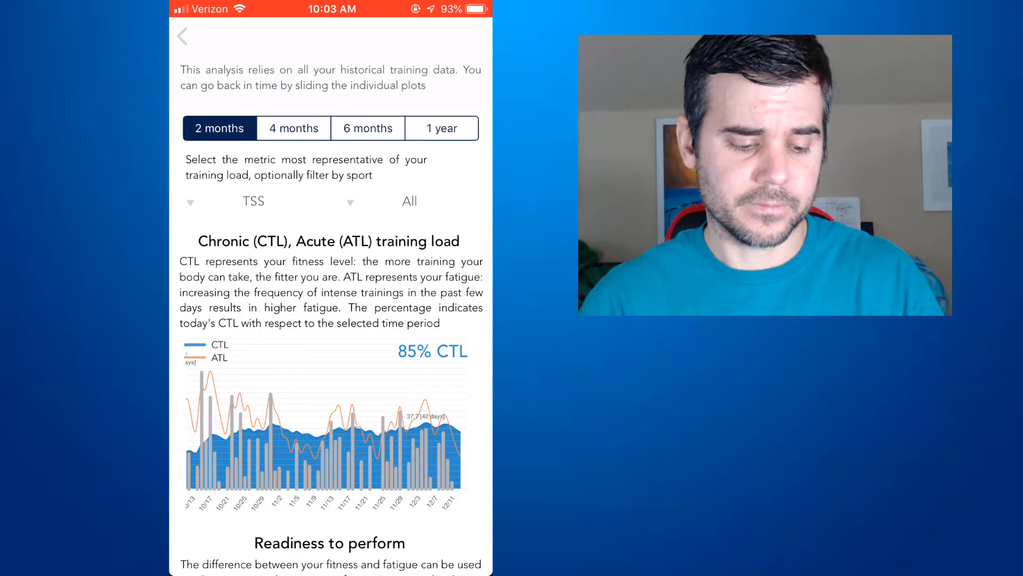
Review the heart rate–sleep quality correlation and acute HRV change analyses.
click(188, 36)
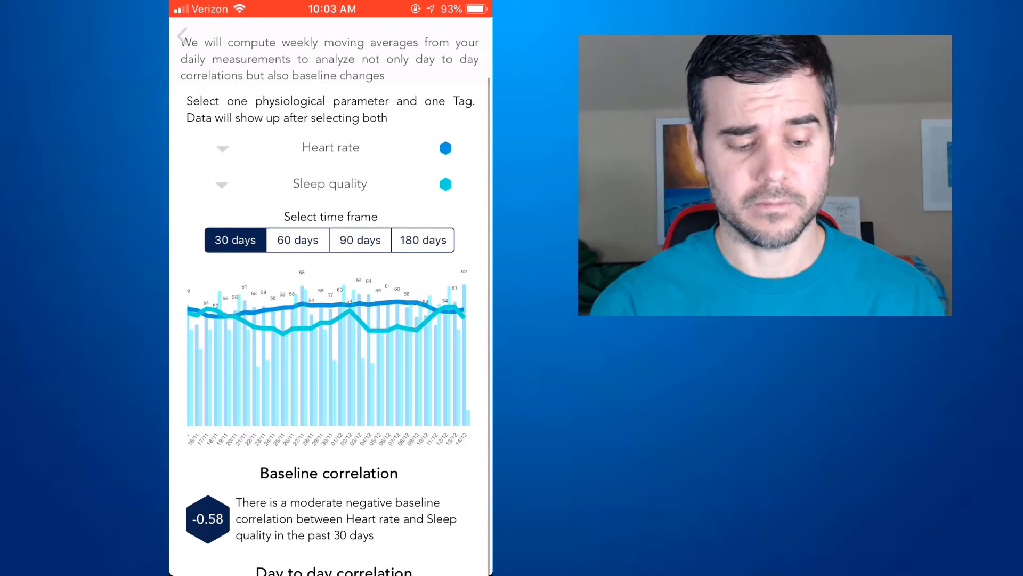
scroll(down, 3)
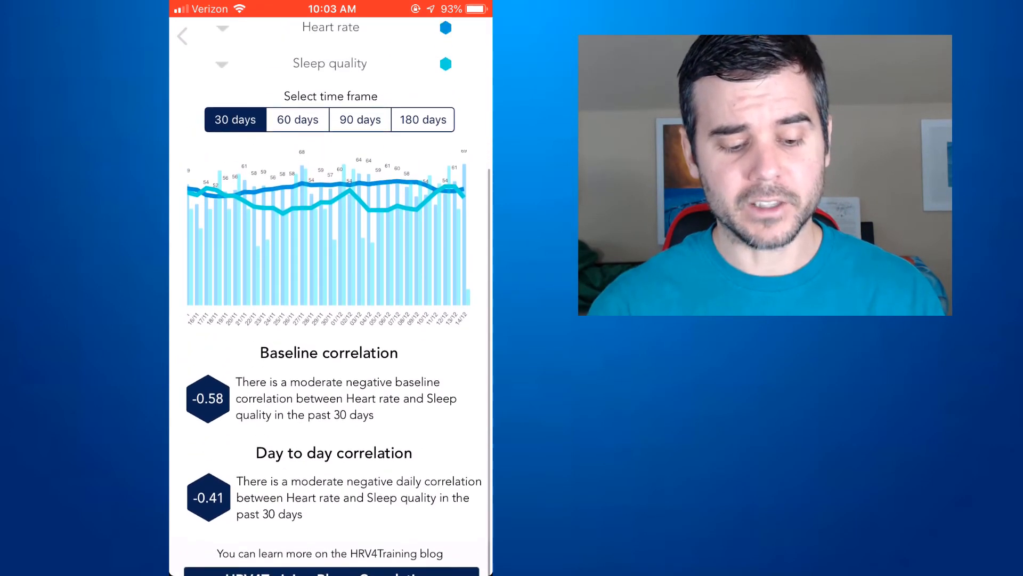
click(182, 35)
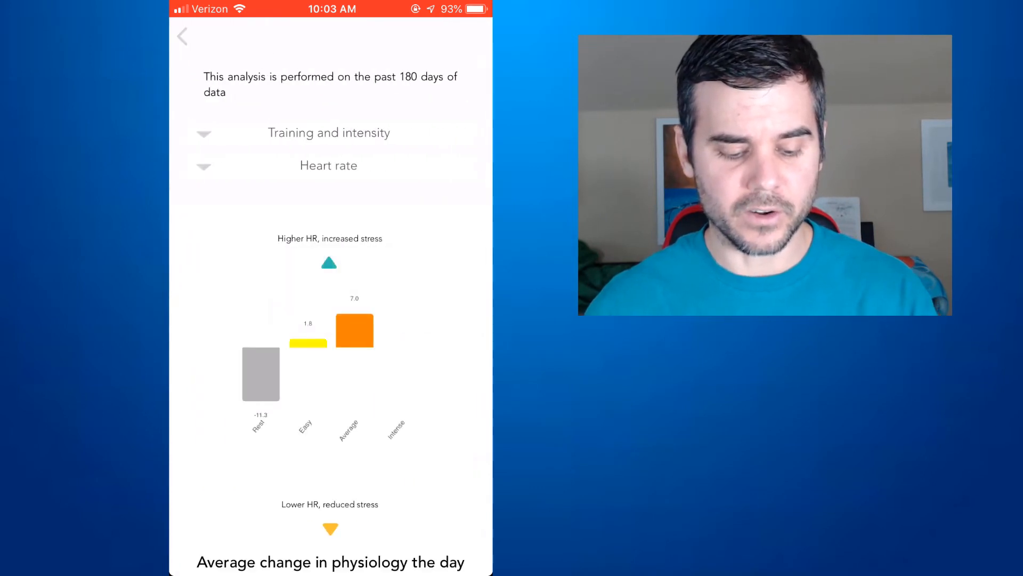
scroll(down, 3)
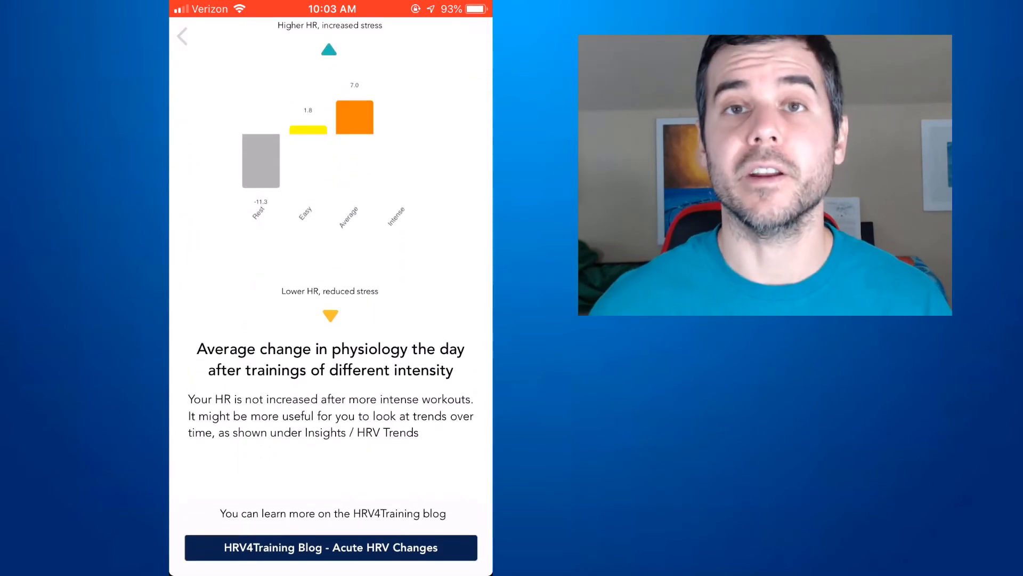
scroll(down, 3)
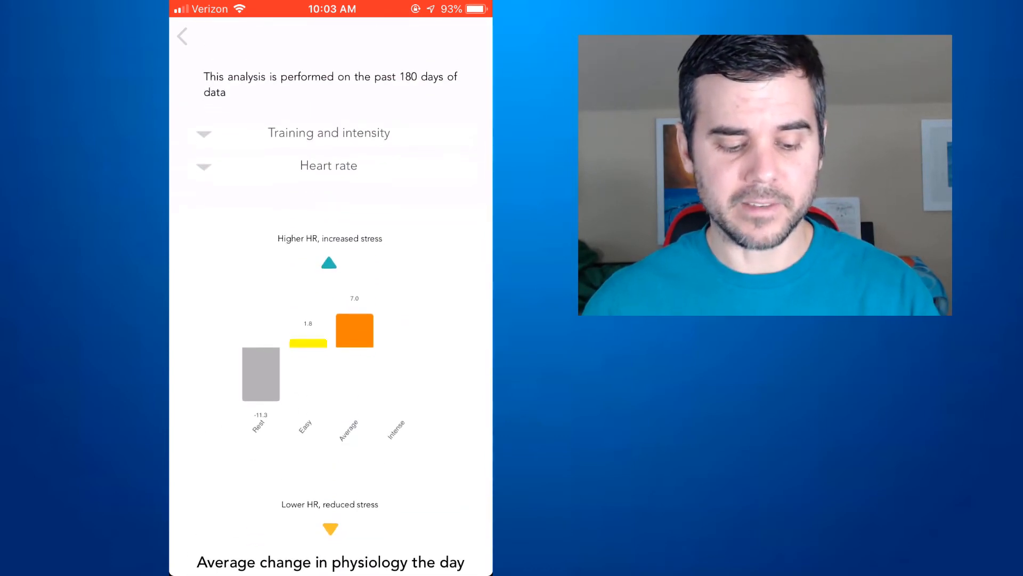
scroll(down, 3)
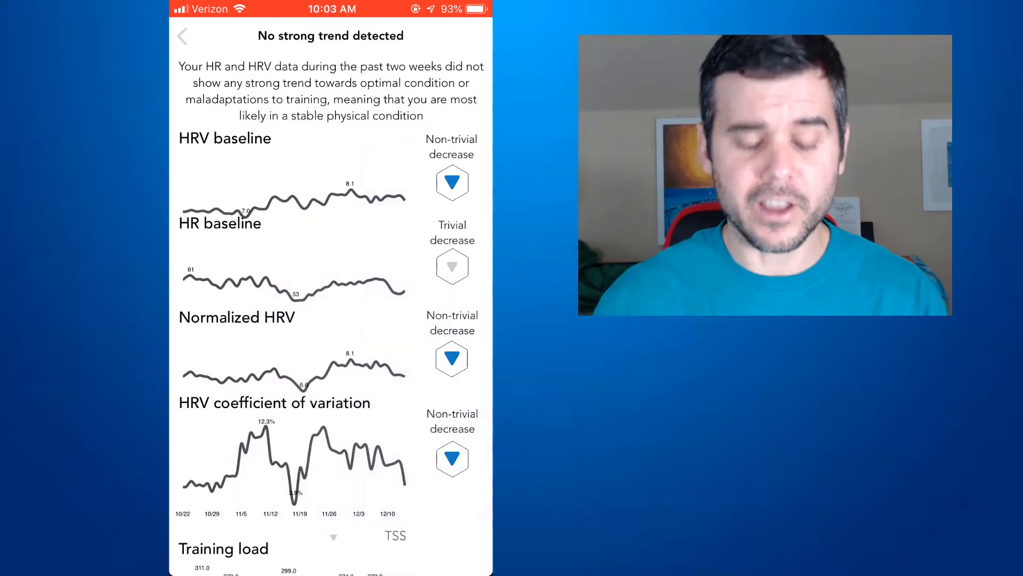
Scroll back through HRV Trends, then open the VO2max (Runners & cyclists) insight.
scroll(up, 3)
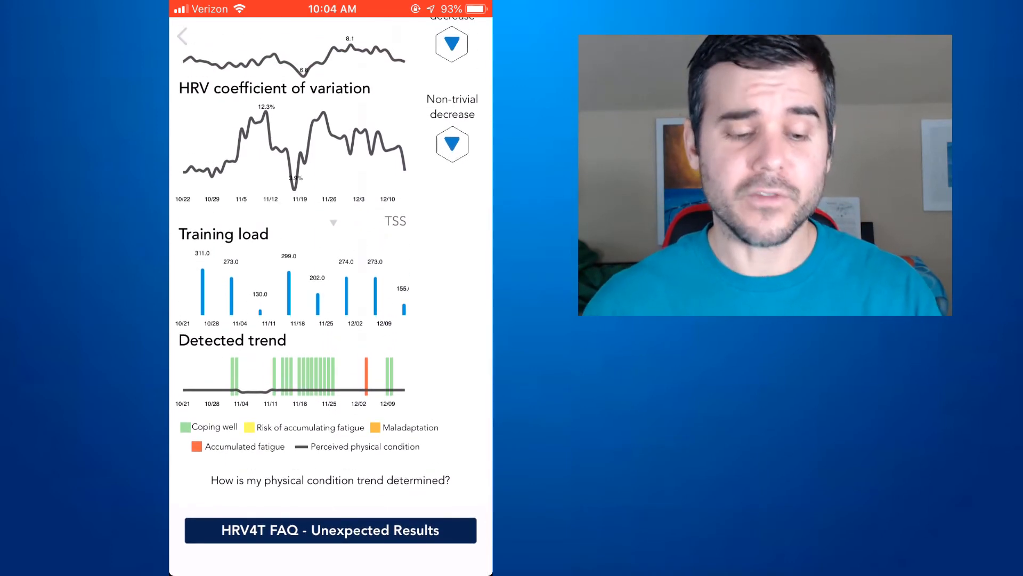
scroll(up, 3)
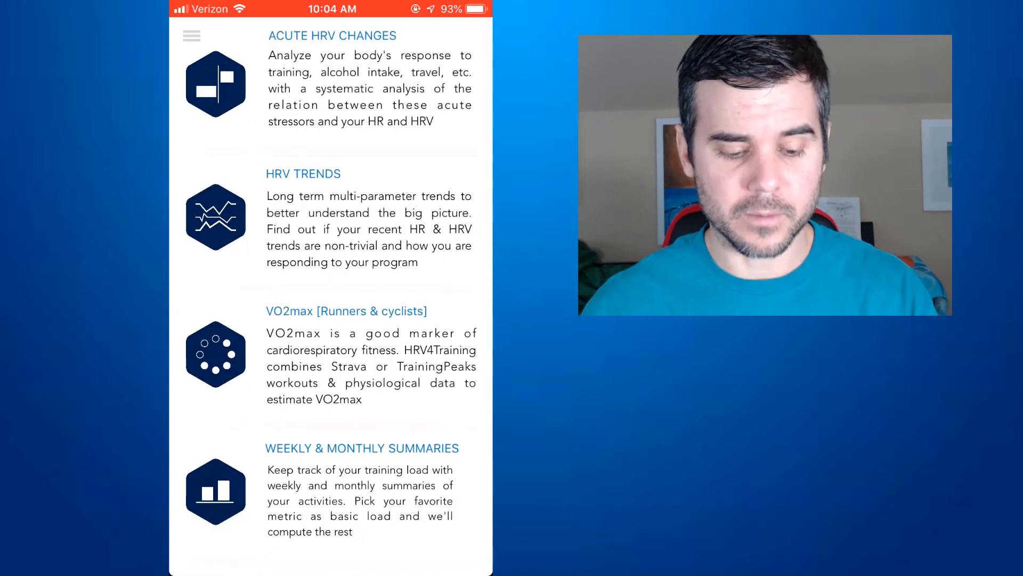
click(346, 310)
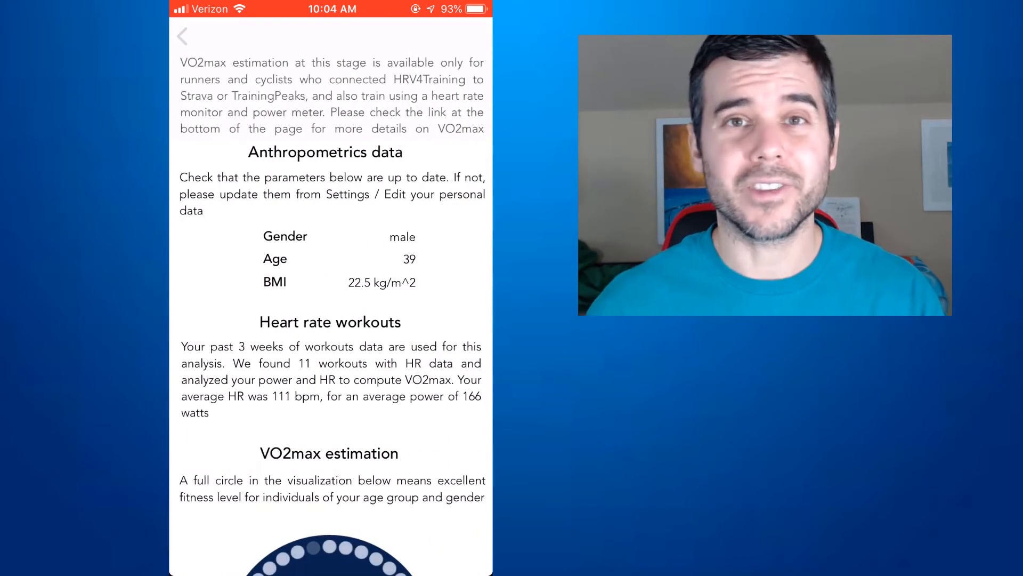
Review the 55 ml/kg/min VO2max estimate and its history chart.
scroll(up, 3)
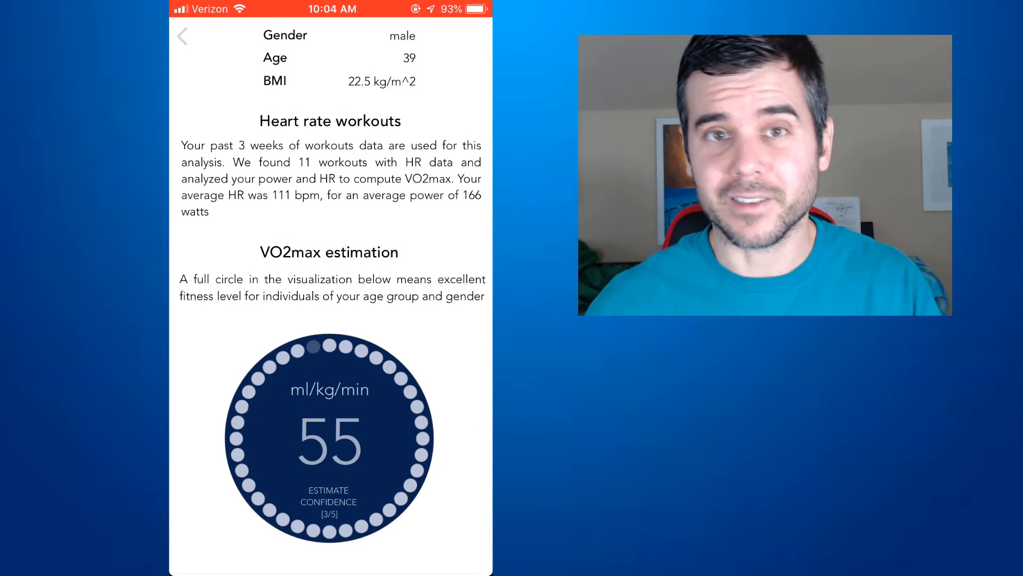
scroll(down, 3)
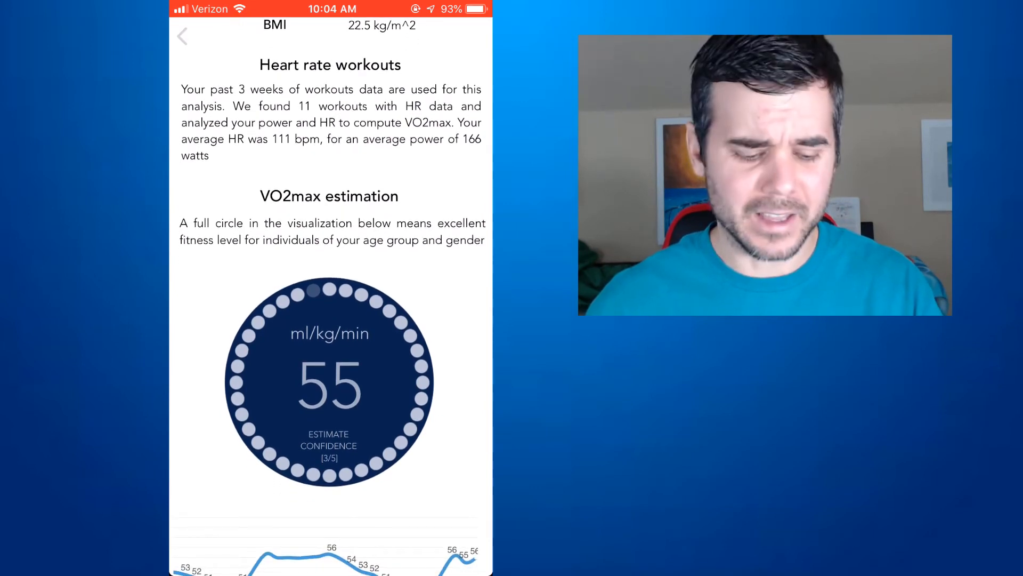
scroll(down, 3)
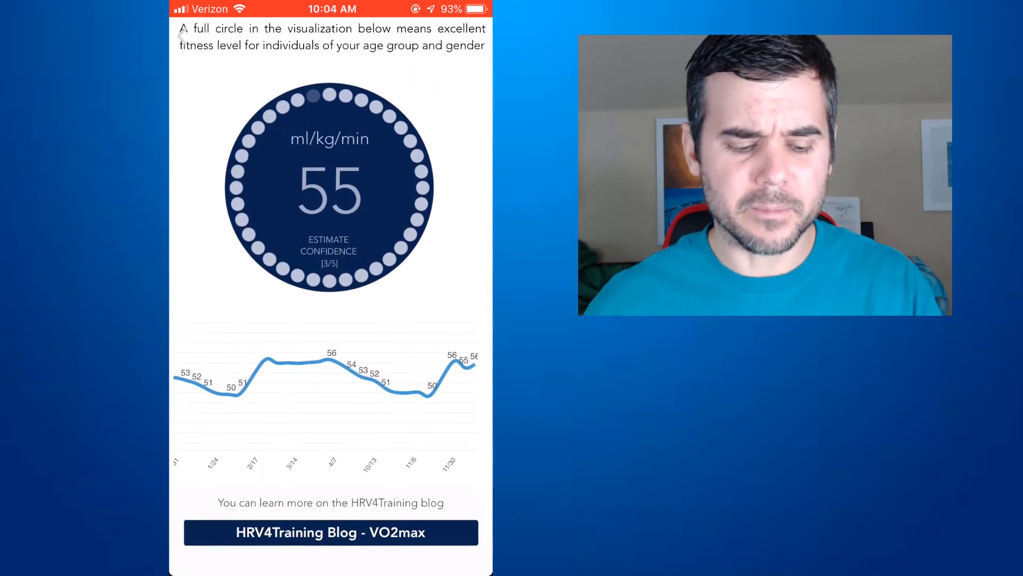
scroll(down, 3)
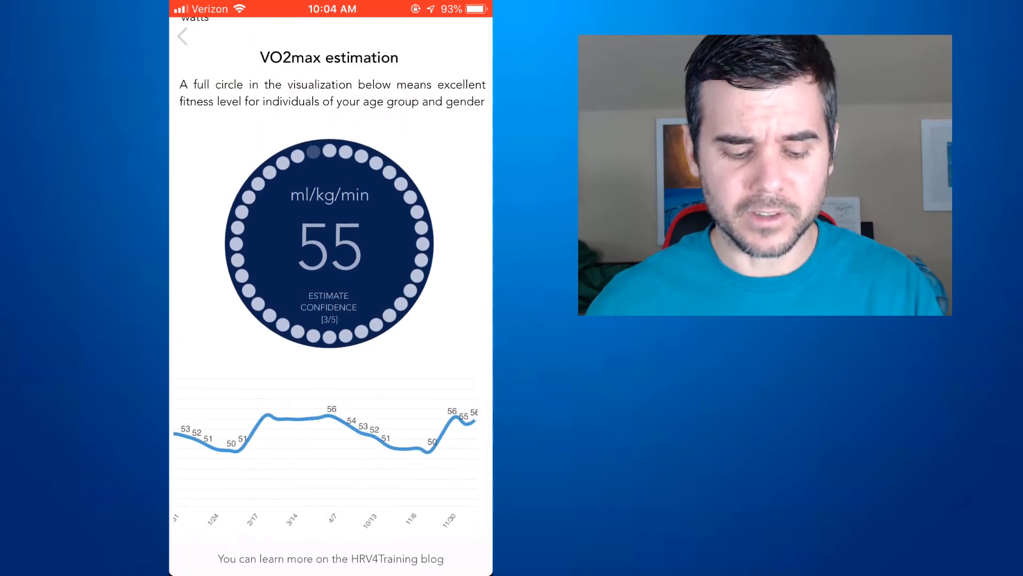
click(183, 35)
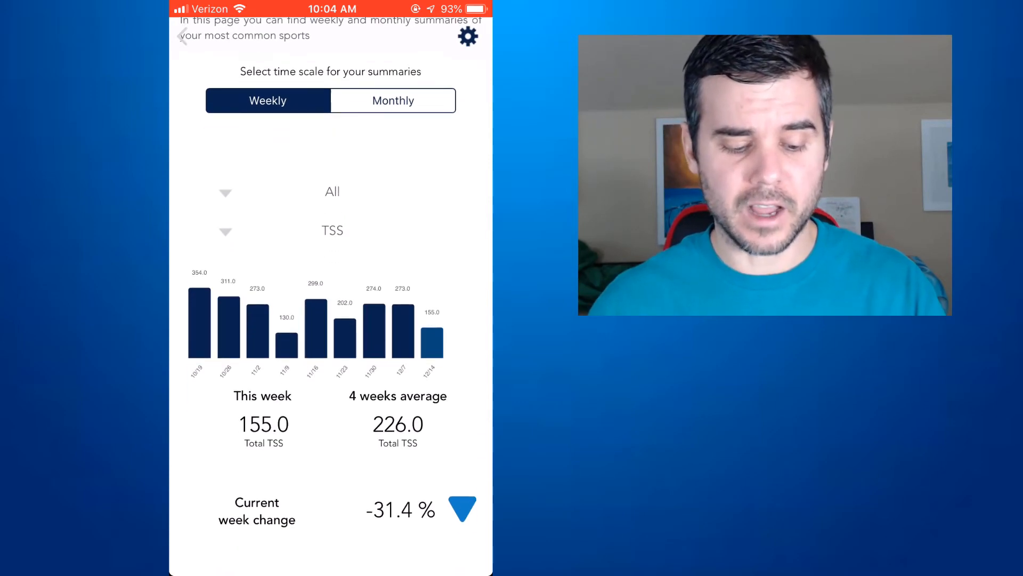
Scroll through the weekly TSS summary showing 155, down 31.4%.
scroll(up, 3)
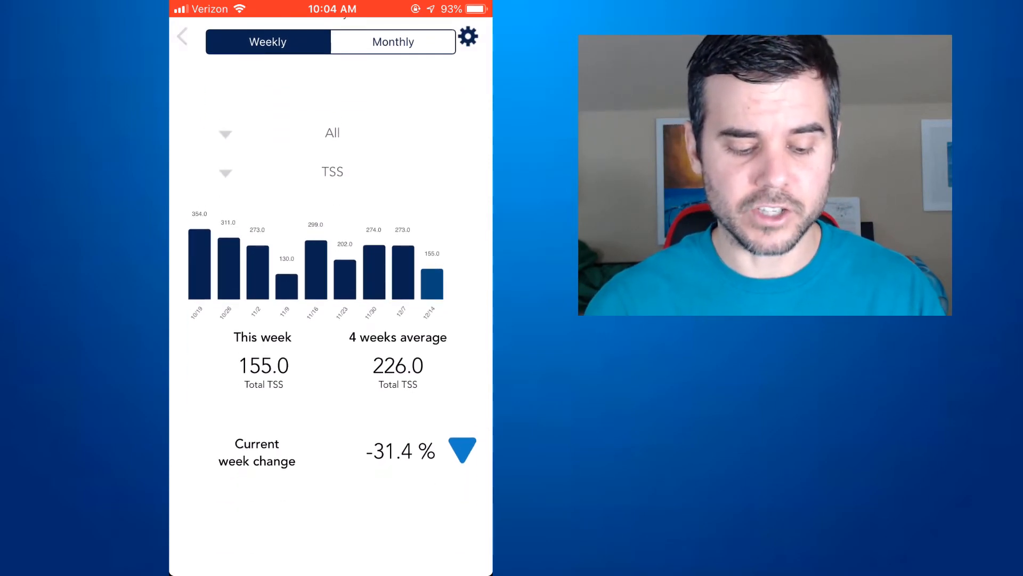
scroll(down, 3)
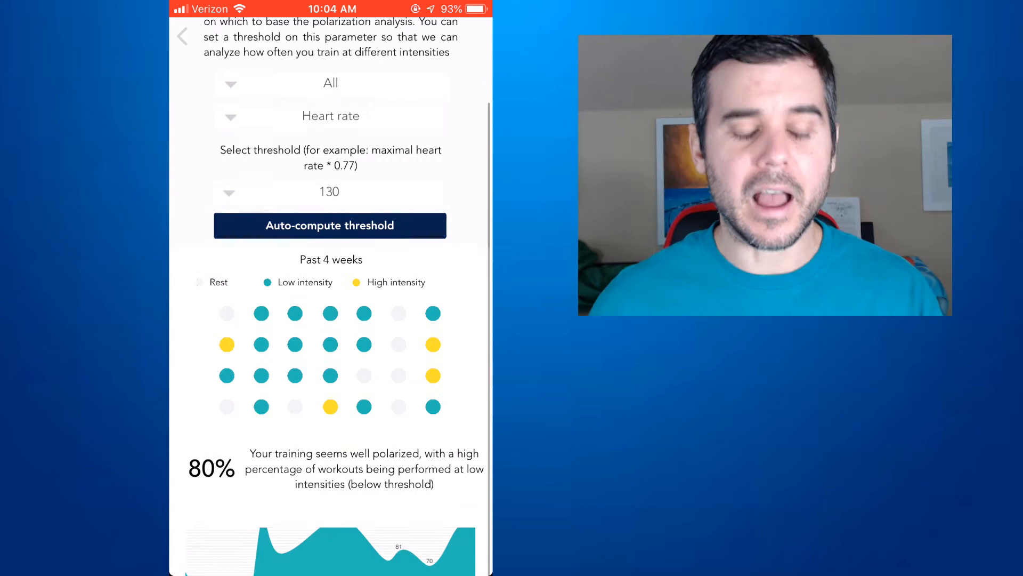
Scroll back up the training polarization analysis showing 80% low-intensity workouts.
scroll(up, 3)
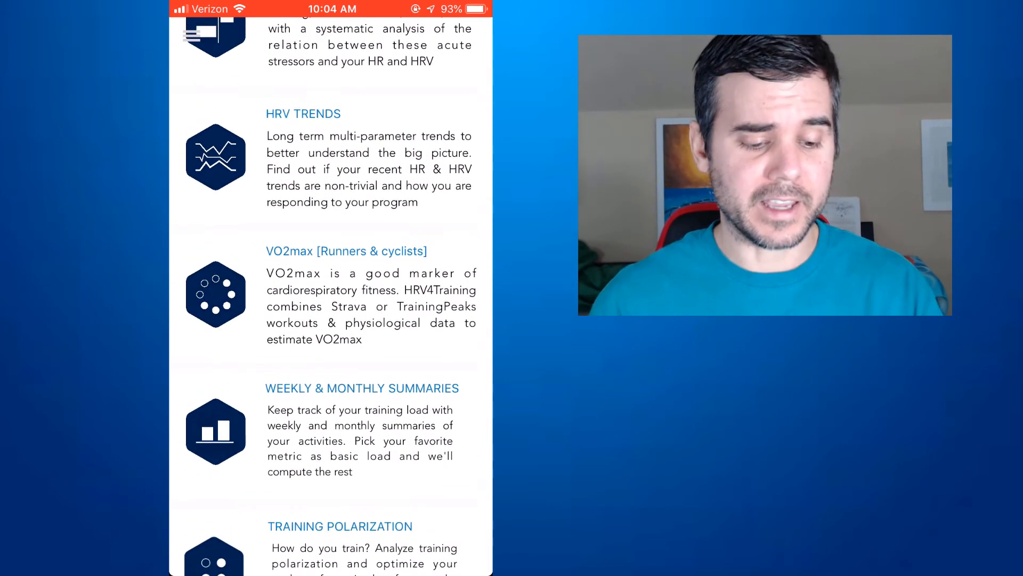
Scroll the Insights analyses list and bring up the side navigation menu.
scroll(up, 3)
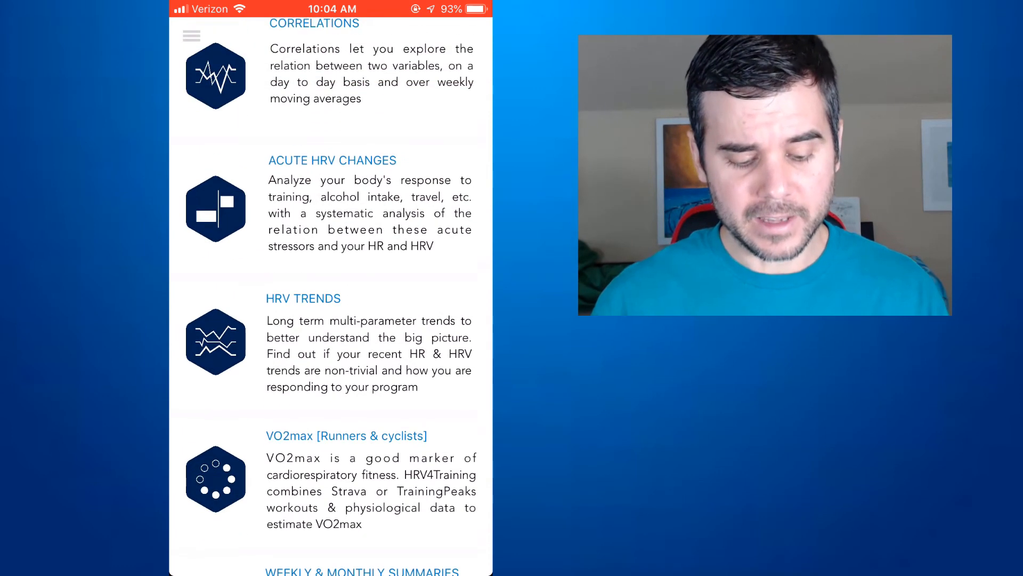
scroll(down, 3)
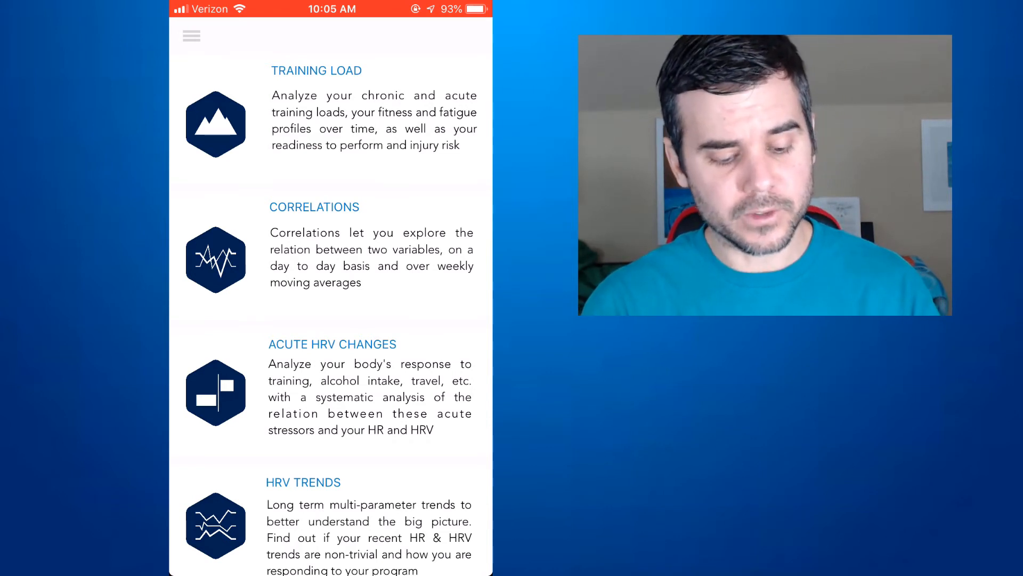
click(191, 35)
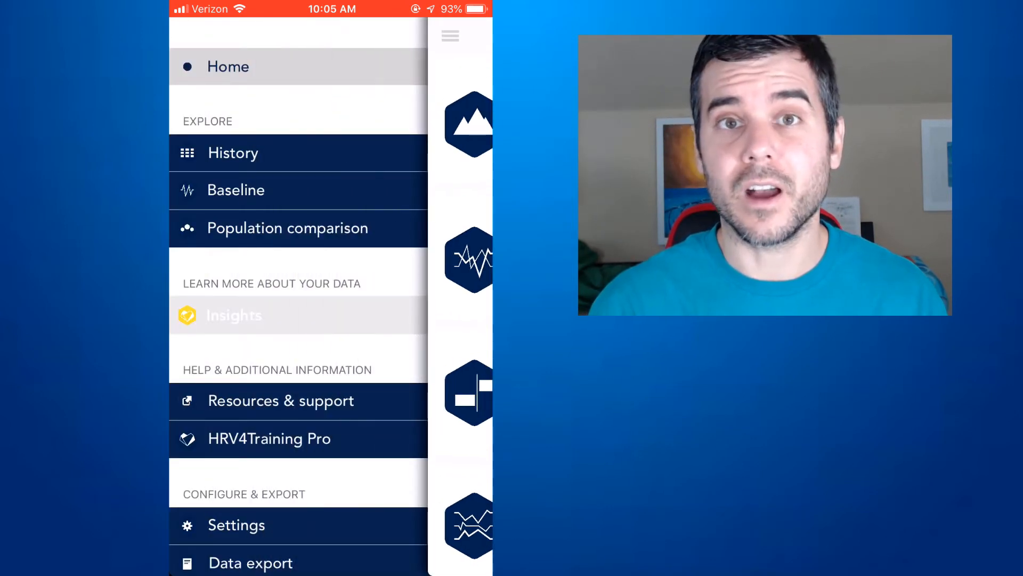
View Resources & support (camera practice, blog, FAQ links), then reopen the side menu.
scroll(up, 3)
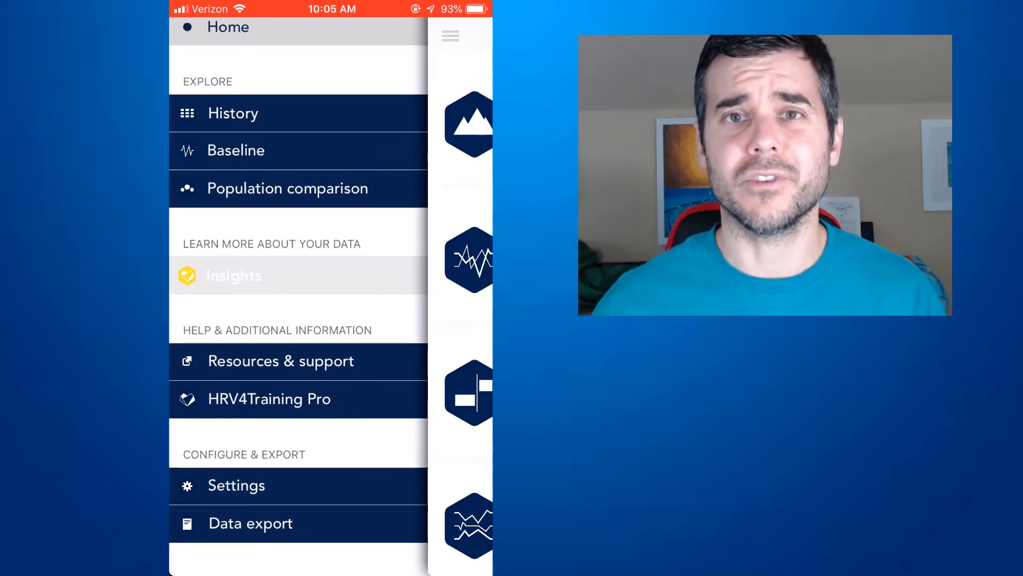
click(281, 361)
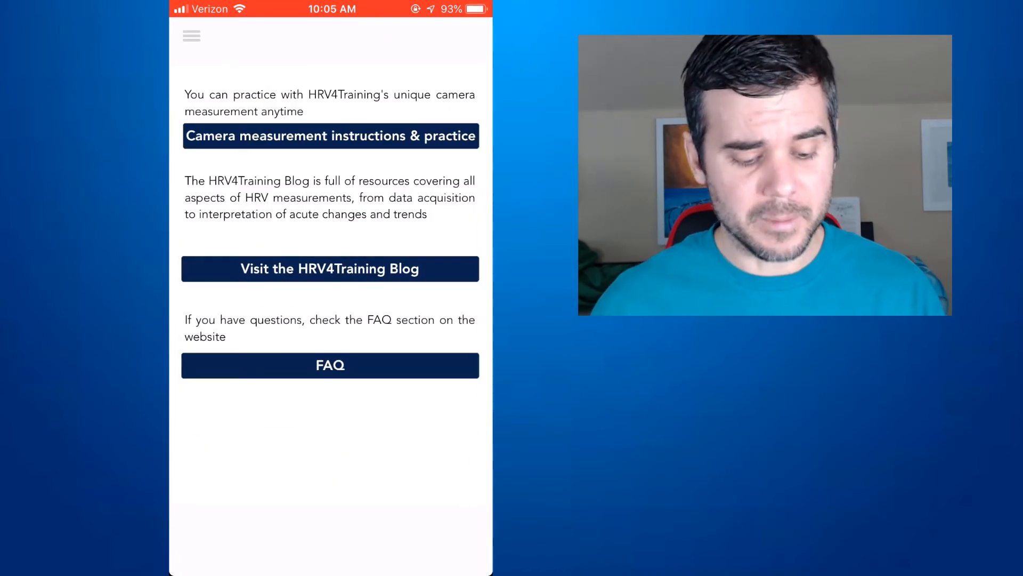
click(191, 35)
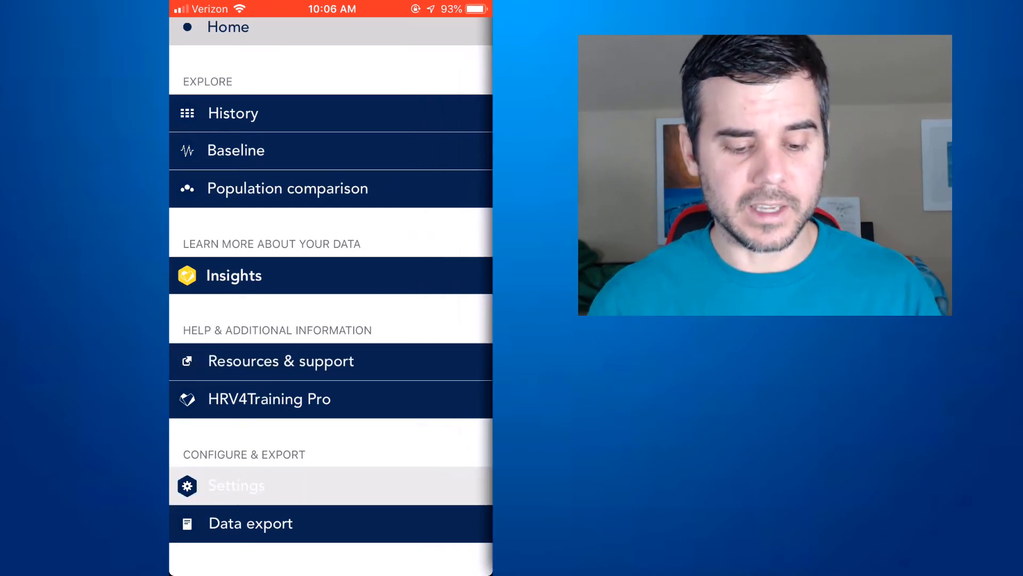
Scroll through Settings: measurement options, tags, Health, Strava, TrainingPeaks links; reopen the menu.
click(236, 485)
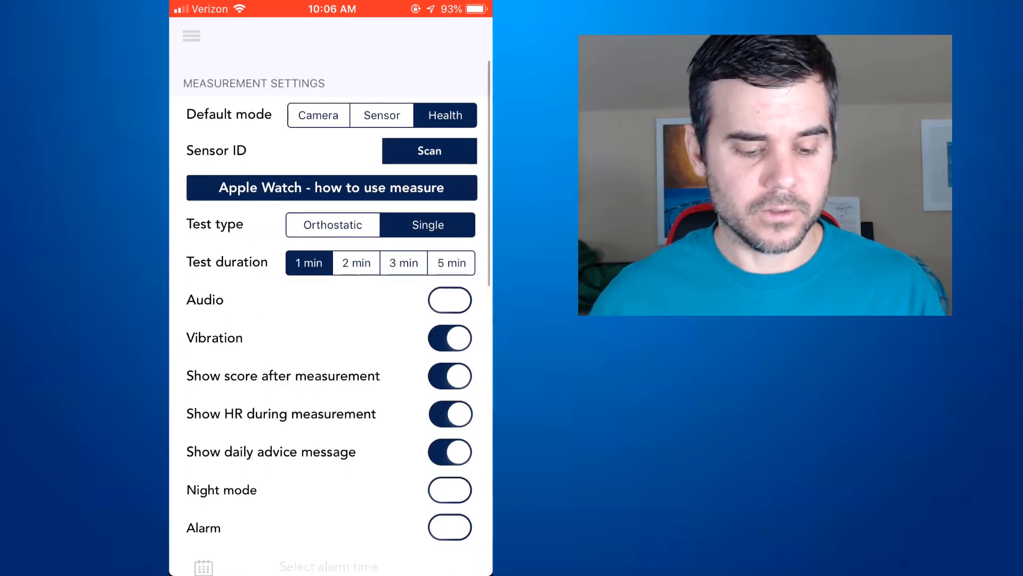
scroll(down, 3)
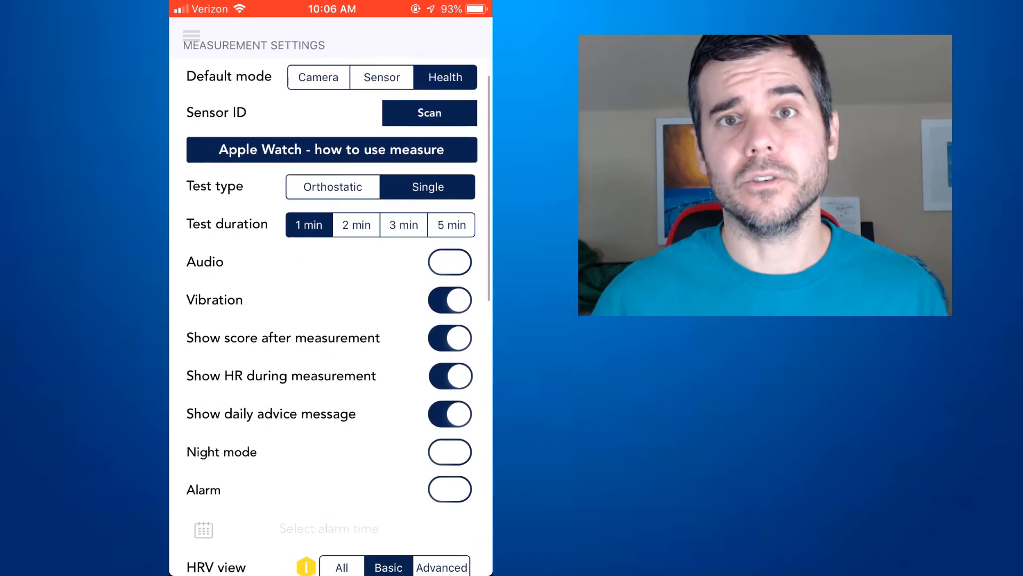
scroll(up, 3)
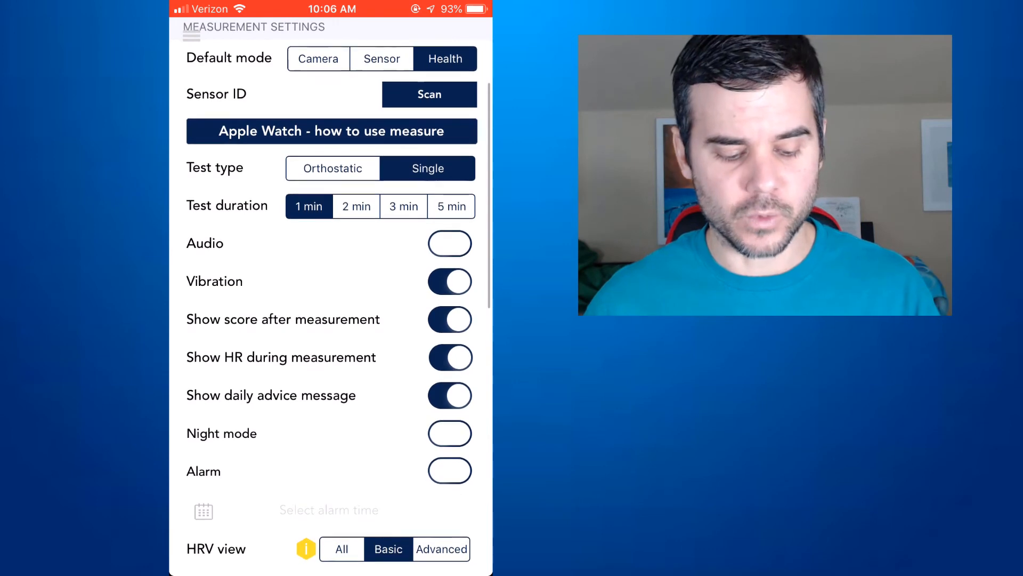
scroll(down, 3)
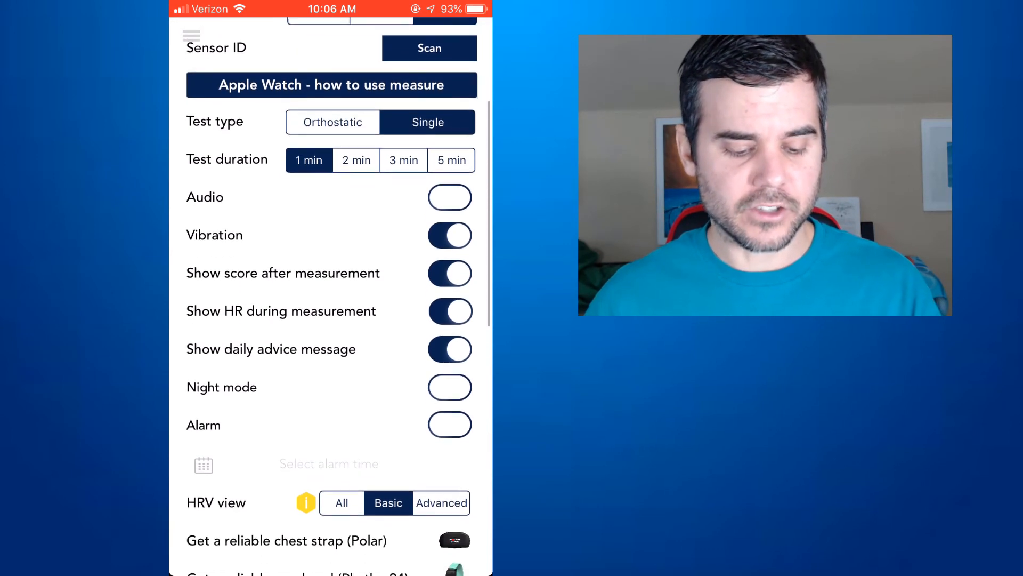
scroll(up, 3)
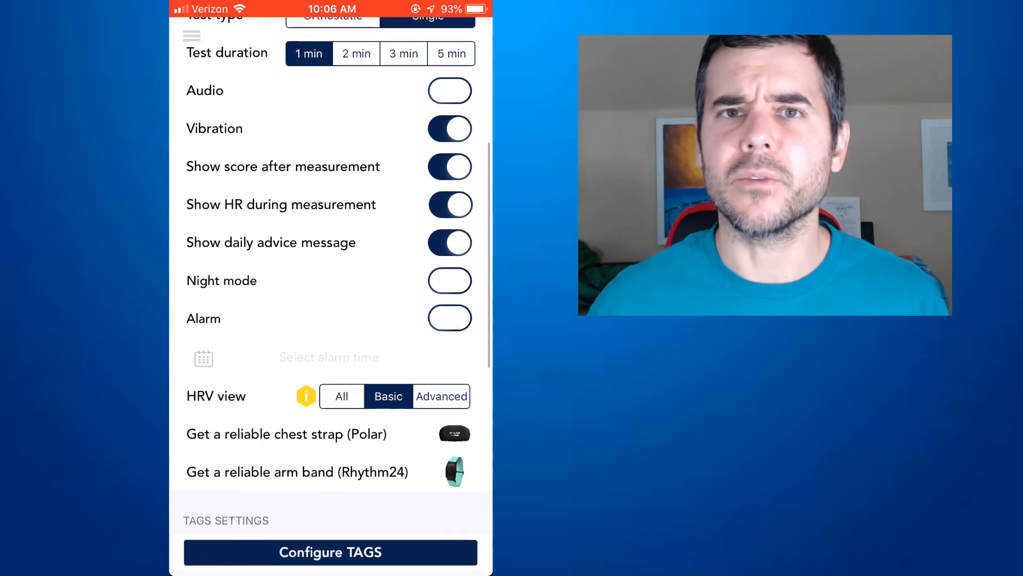
scroll(down, 3)
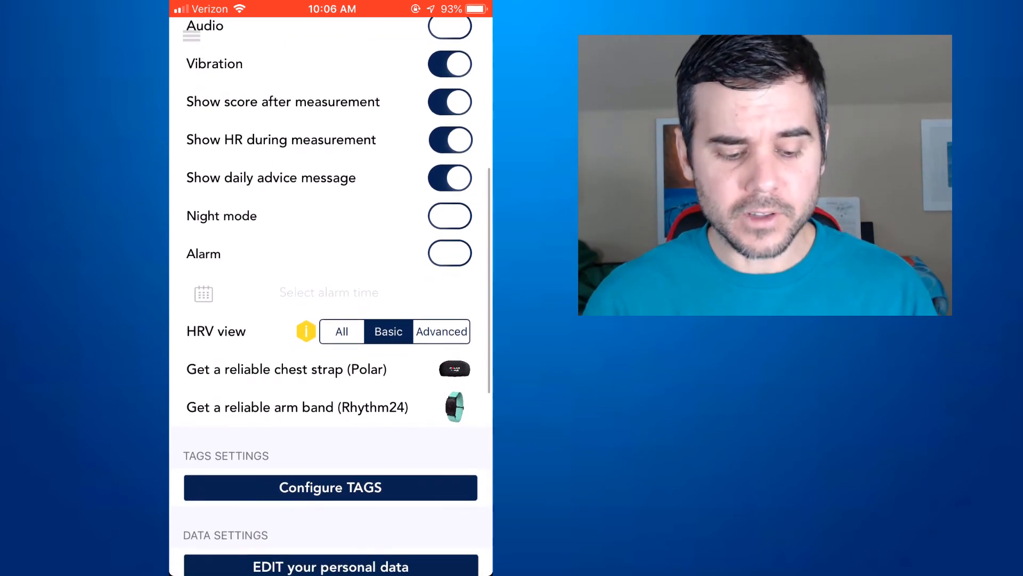
scroll(down, 3)
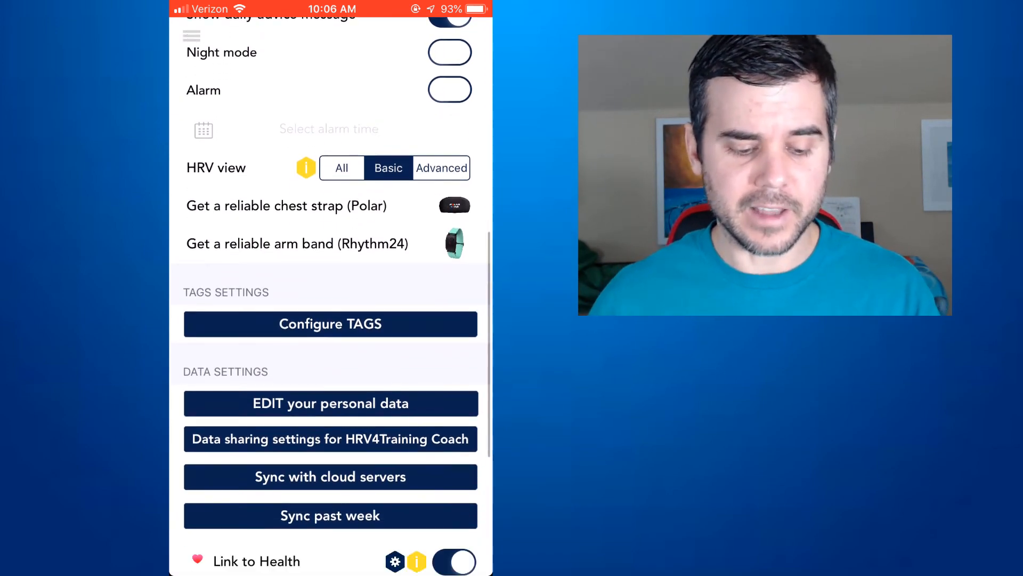
scroll(down, 3)
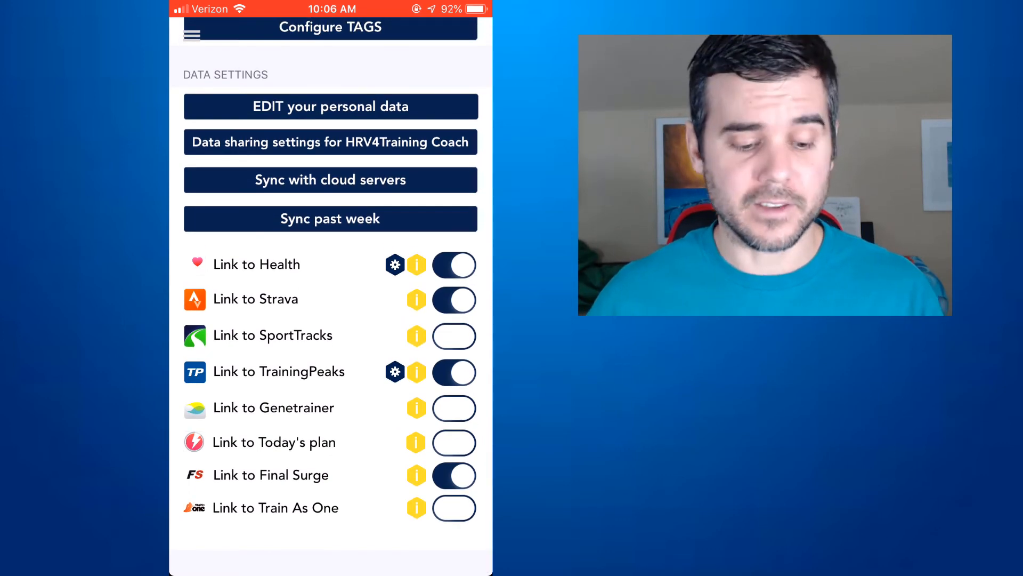
scroll(down, 3)
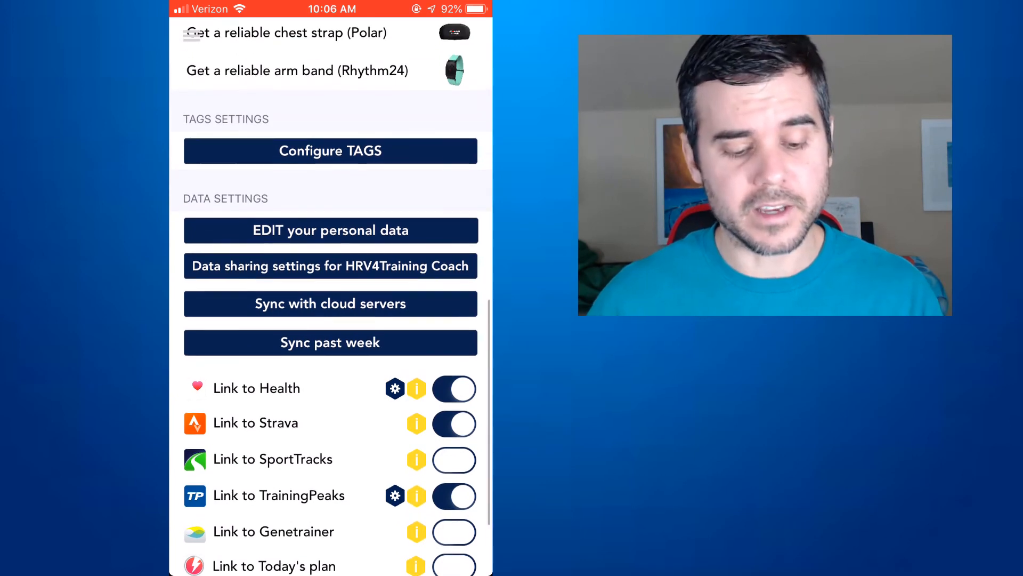
scroll(down, 3)
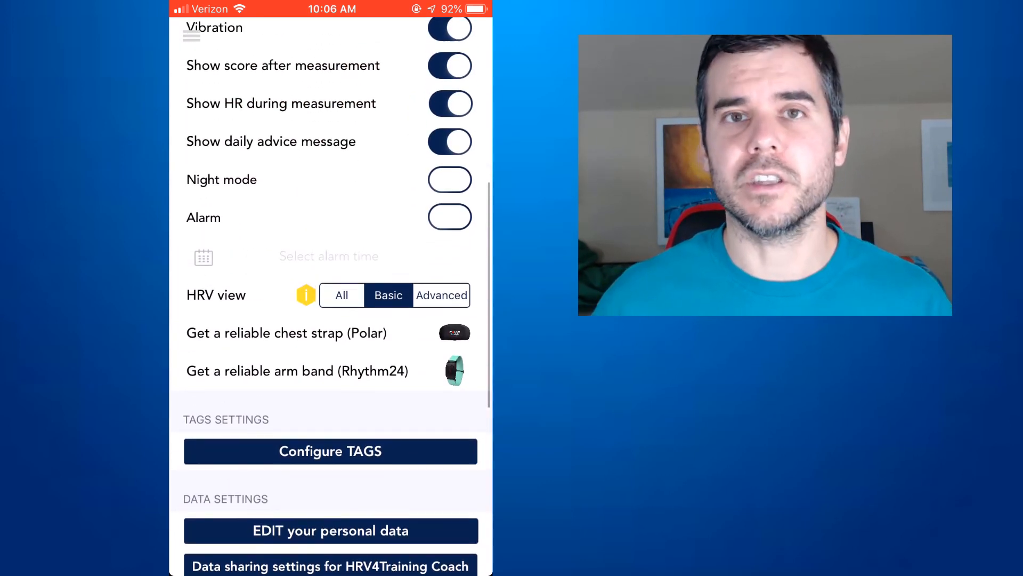
click(191, 36)
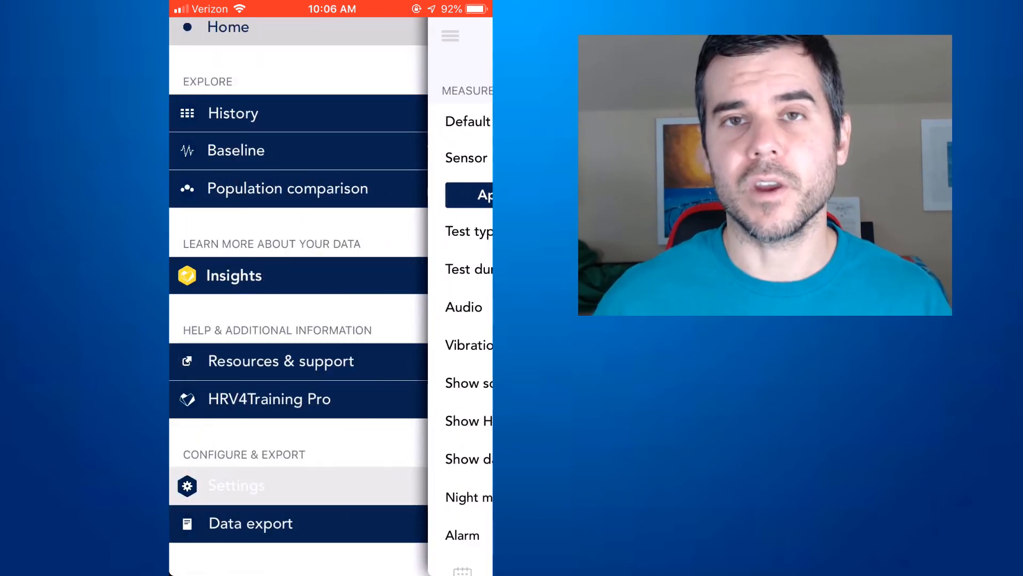
scroll(down, 3)
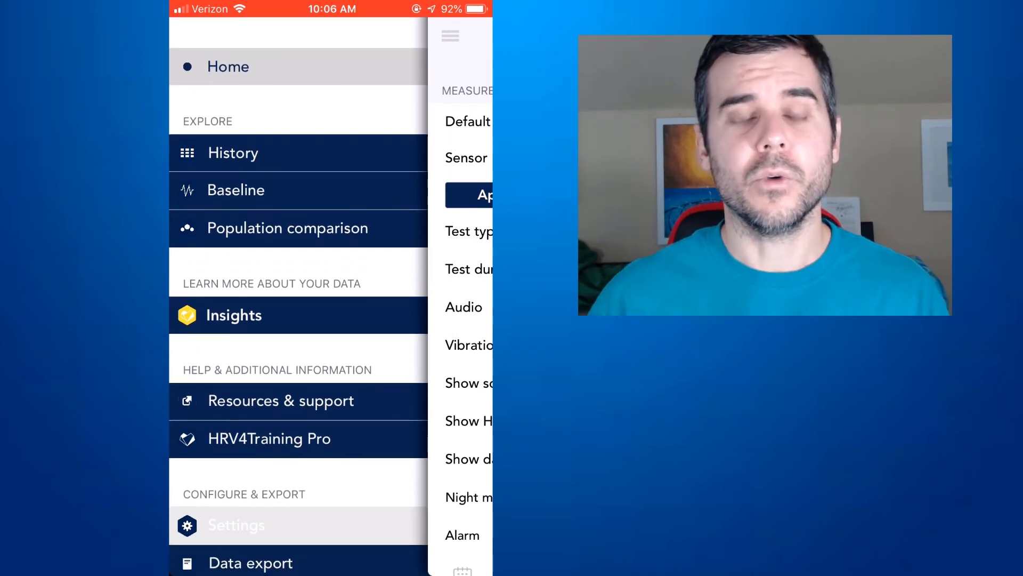